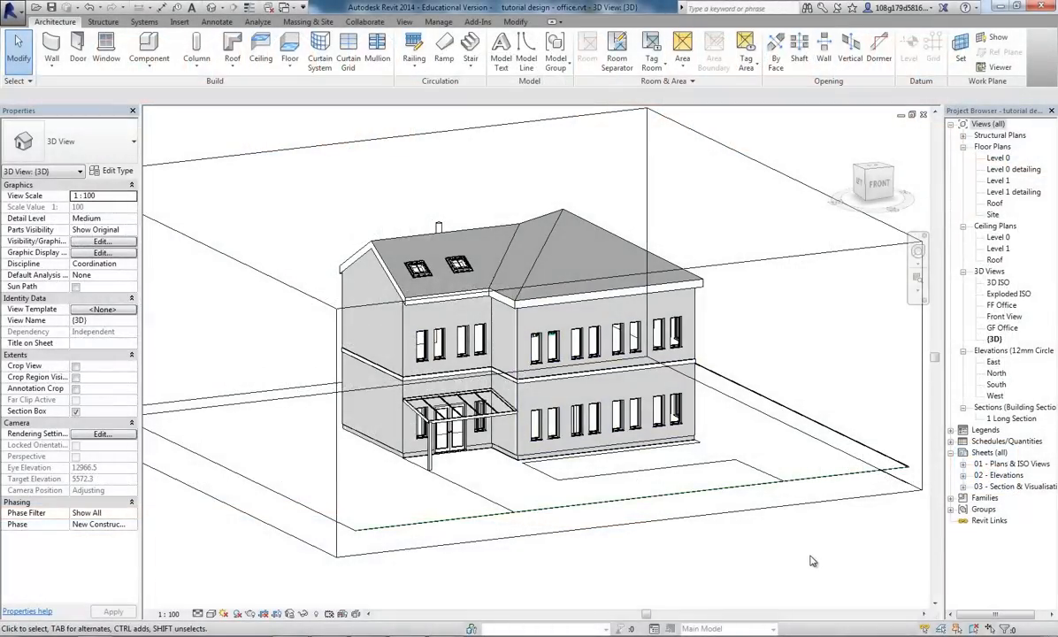
mouse_move(722, 417)
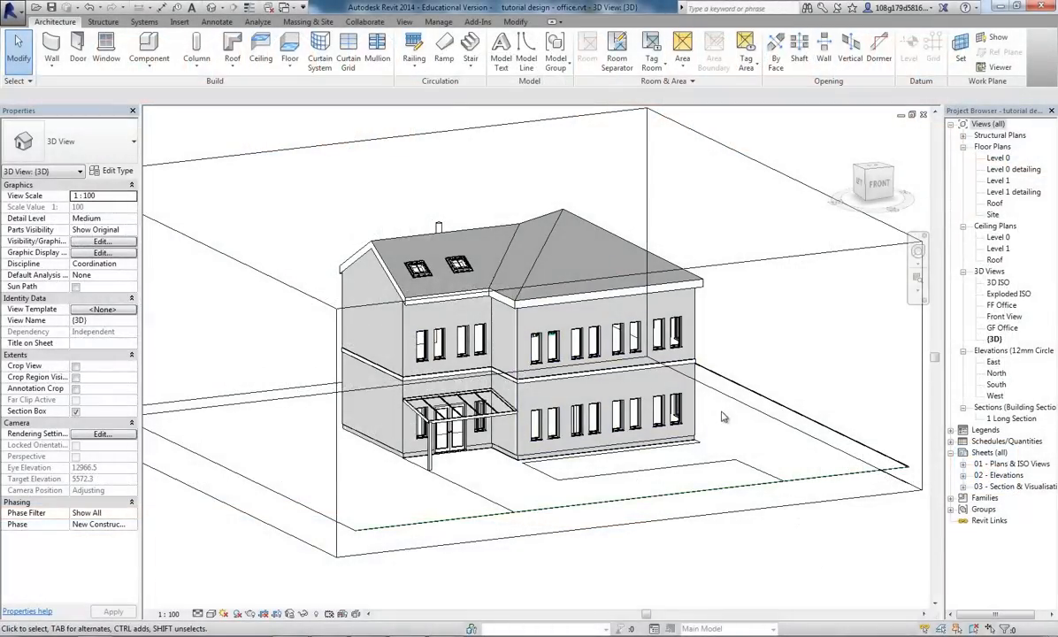
- Orbit around the house model in 3D, then switch to the Manage tools
left_click_drag(724, 418, 725, 485)
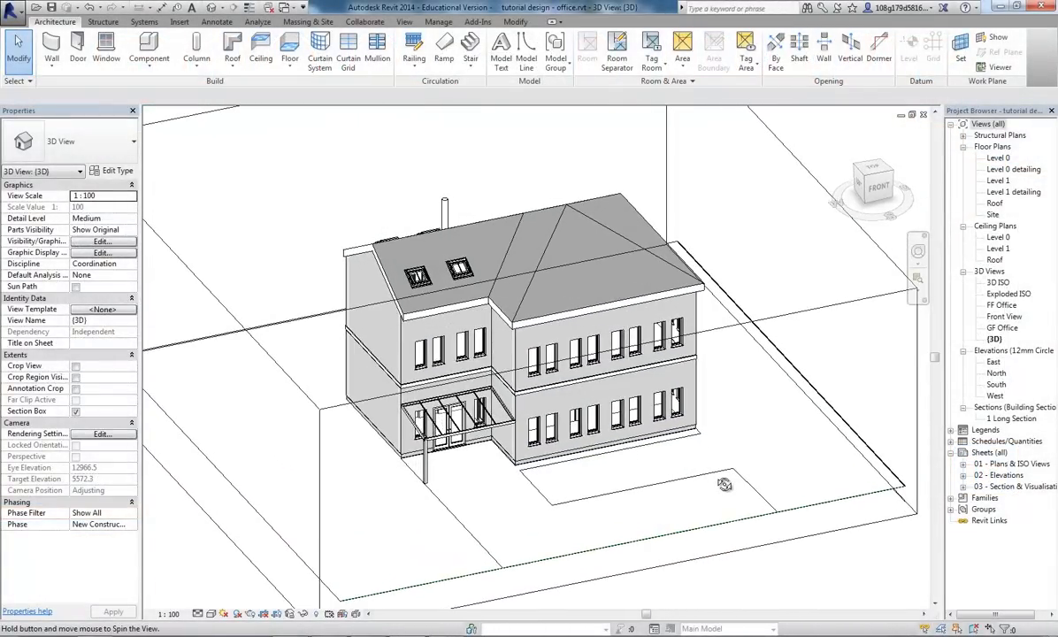
left_click_drag(723, 485, 680, 411)
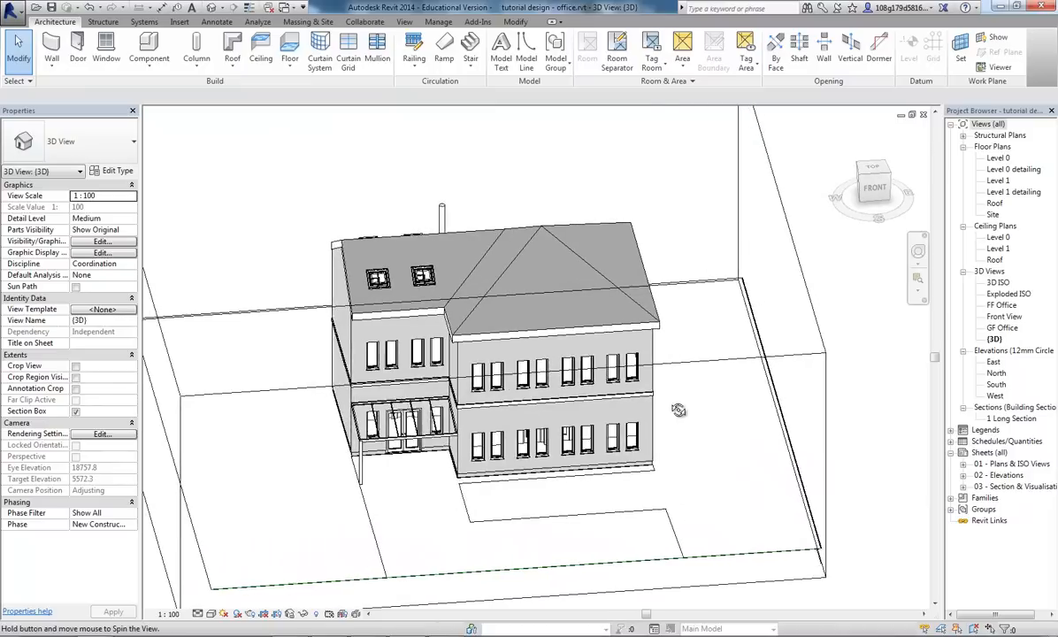
left_click_drag(680, 411, 876, 423)
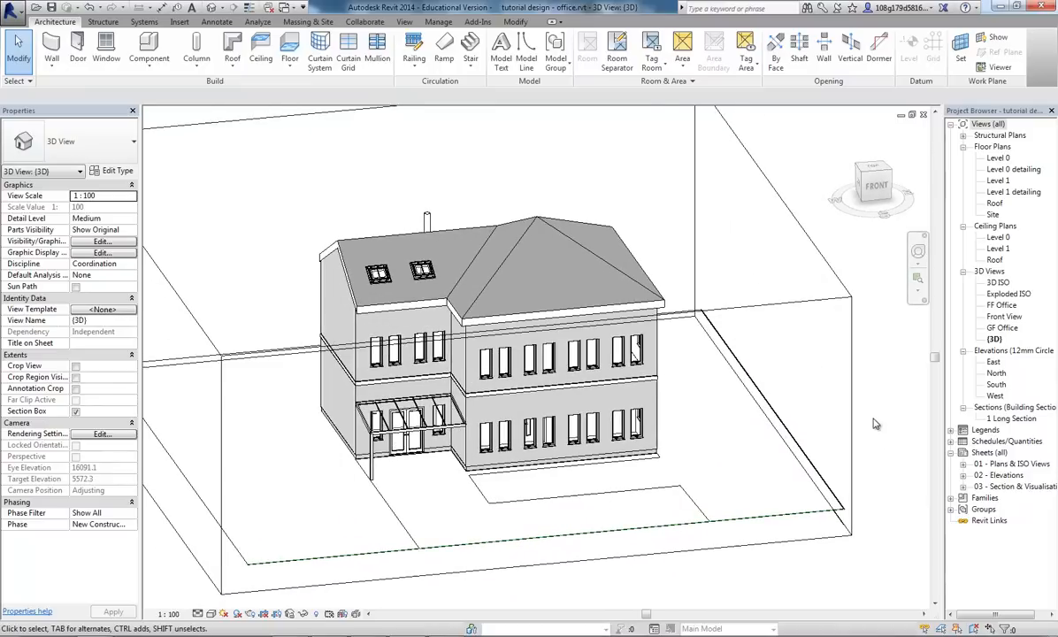
mouse_move(890, 478)
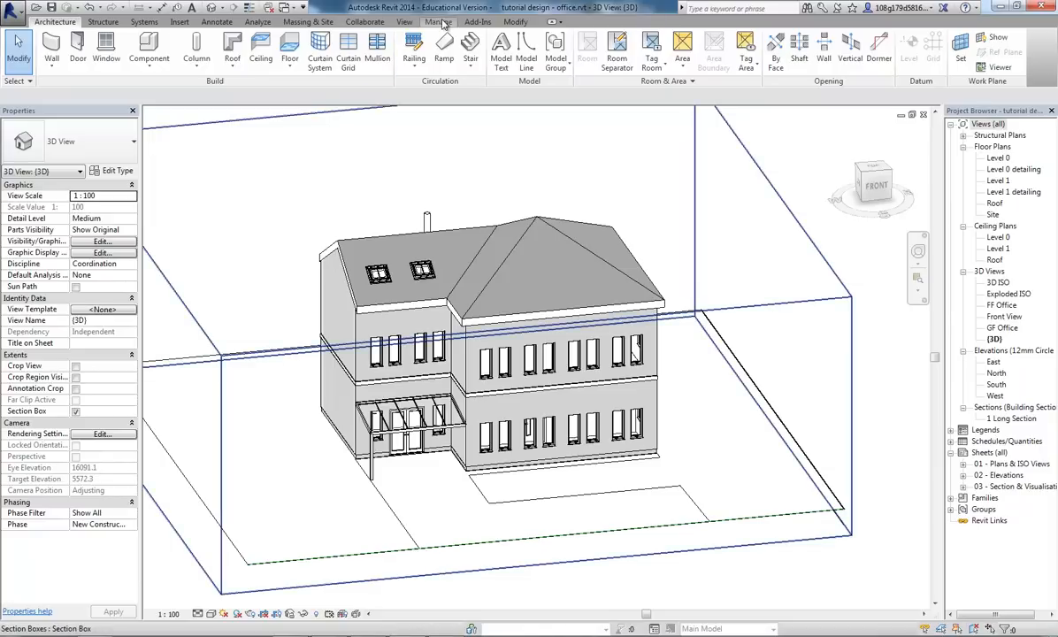
left_click(439, 21)
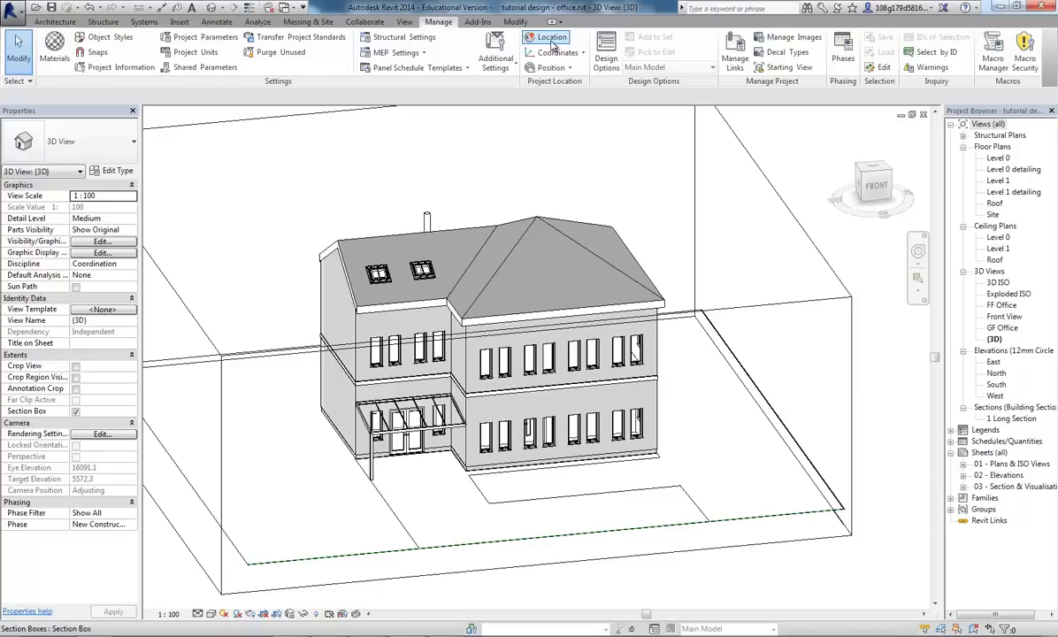
- In Location Weather and Site, zoom the map and pin the project location near Bristol
left_click(549, 37)
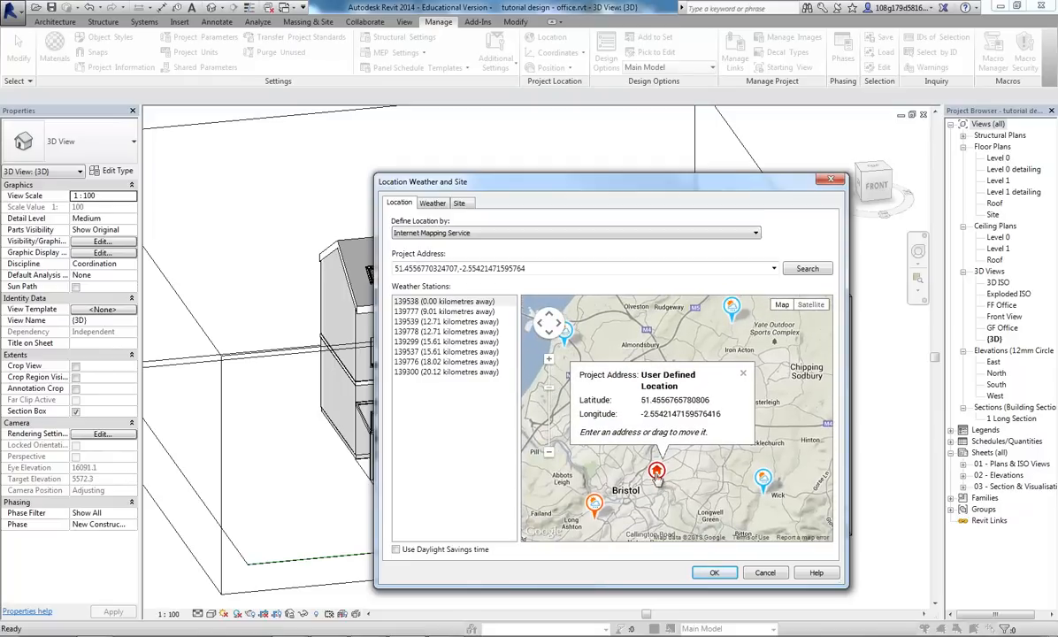
left_click_drag(658, 471, 690, 336)
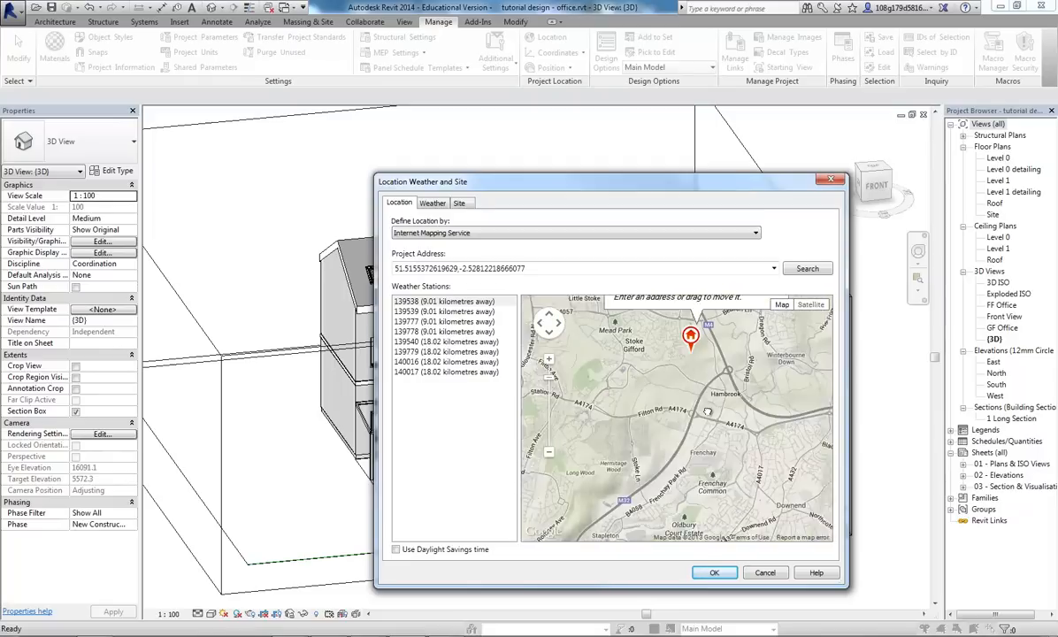
left_click_drag(692, 336, 655, 389)
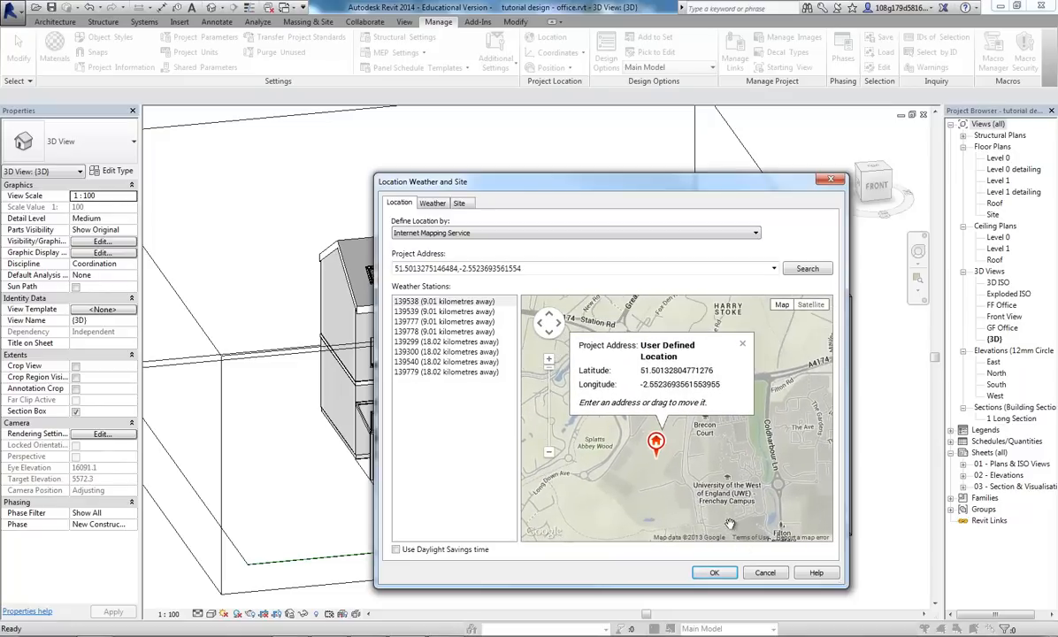
left_click(715, 573)
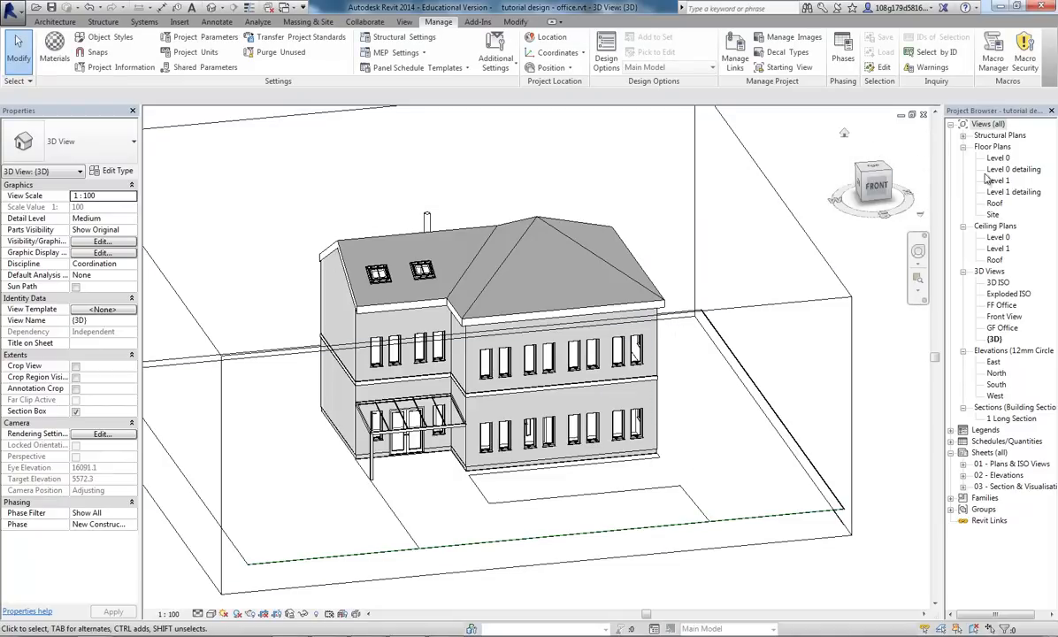
- Open the Level 0 floor plan from the Project Browser
double_click(998, 156)
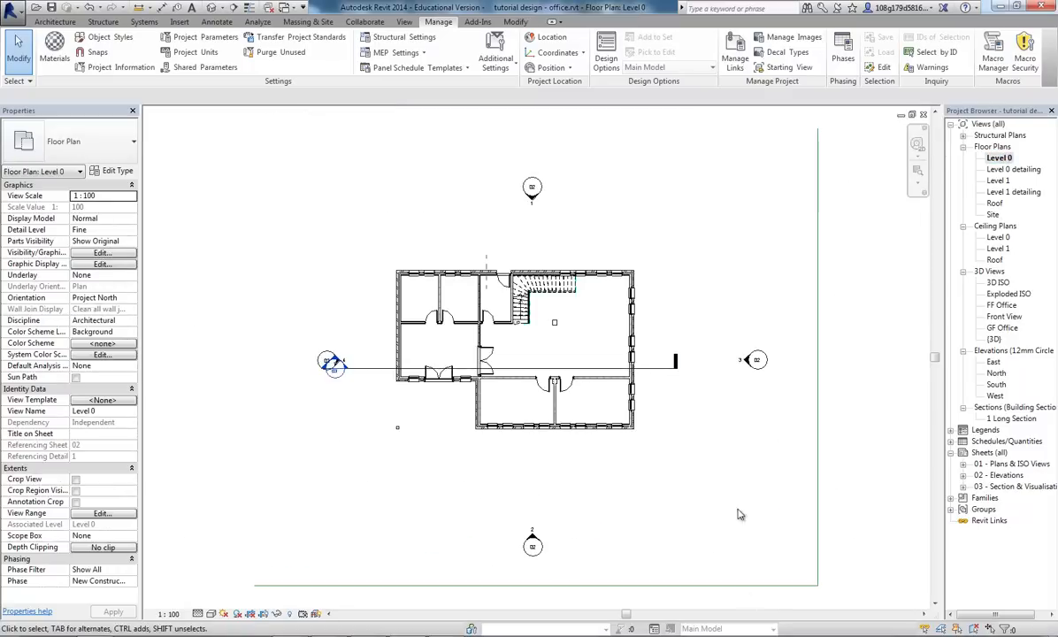
mouse_move(807, 453)
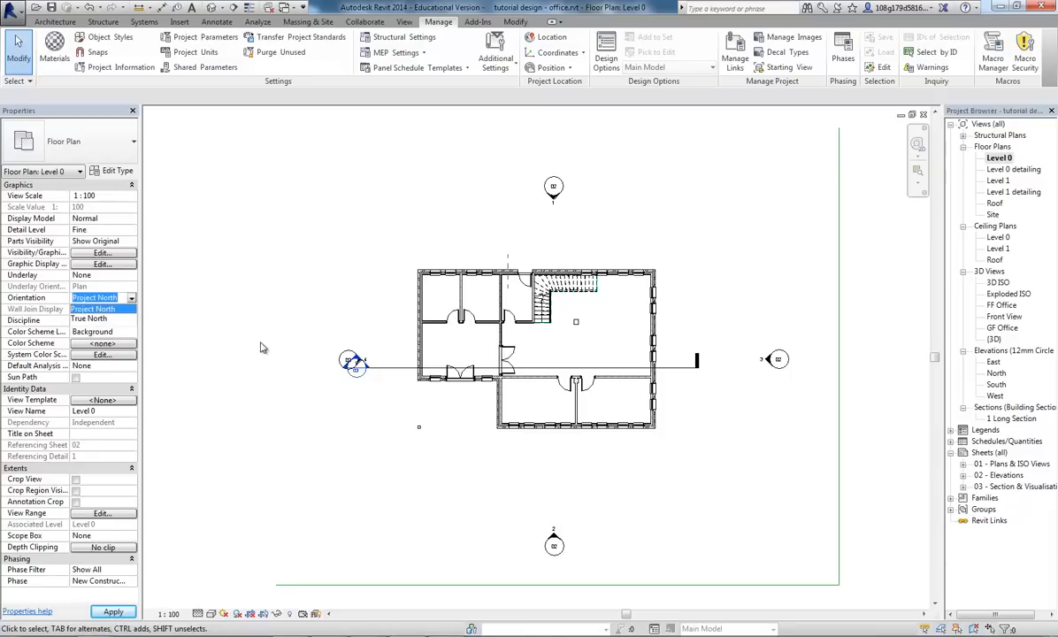
mouse_move(265, 337)
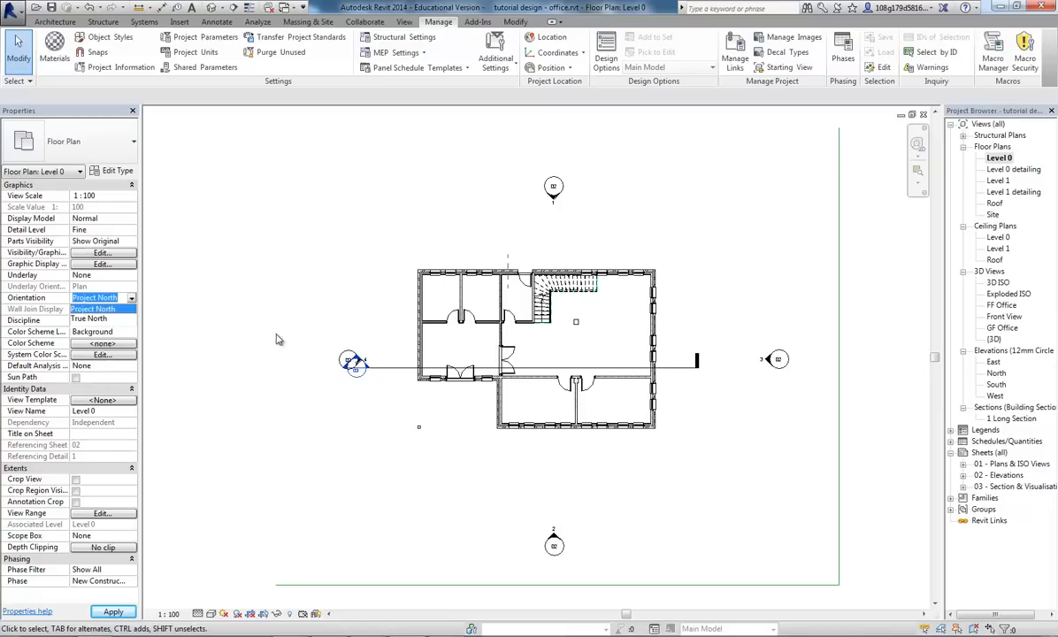
mouse_move(296, 327)
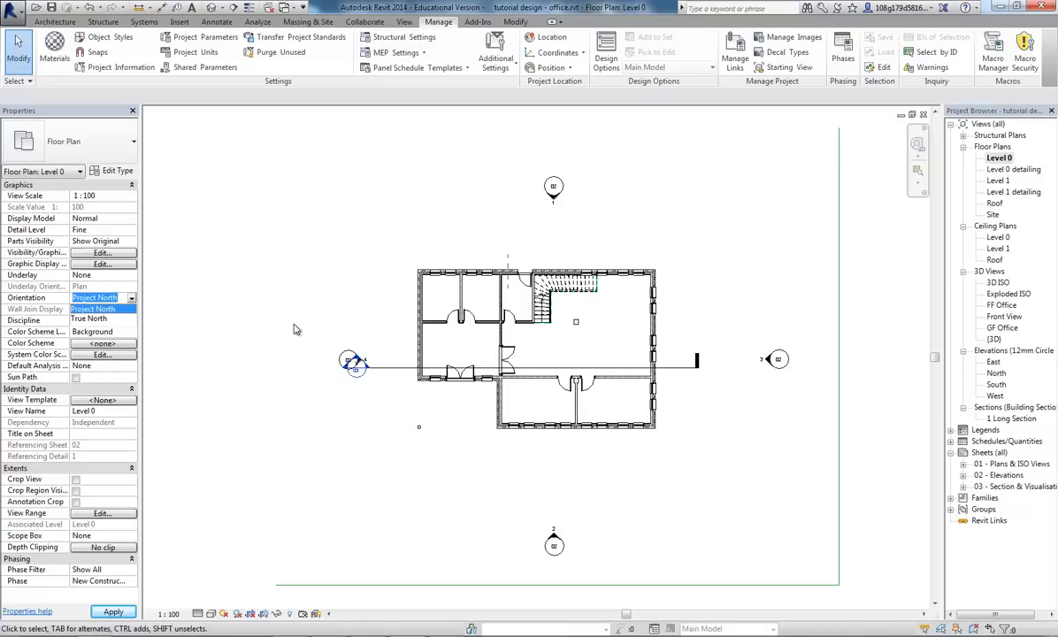
mouse_move(160, 325)
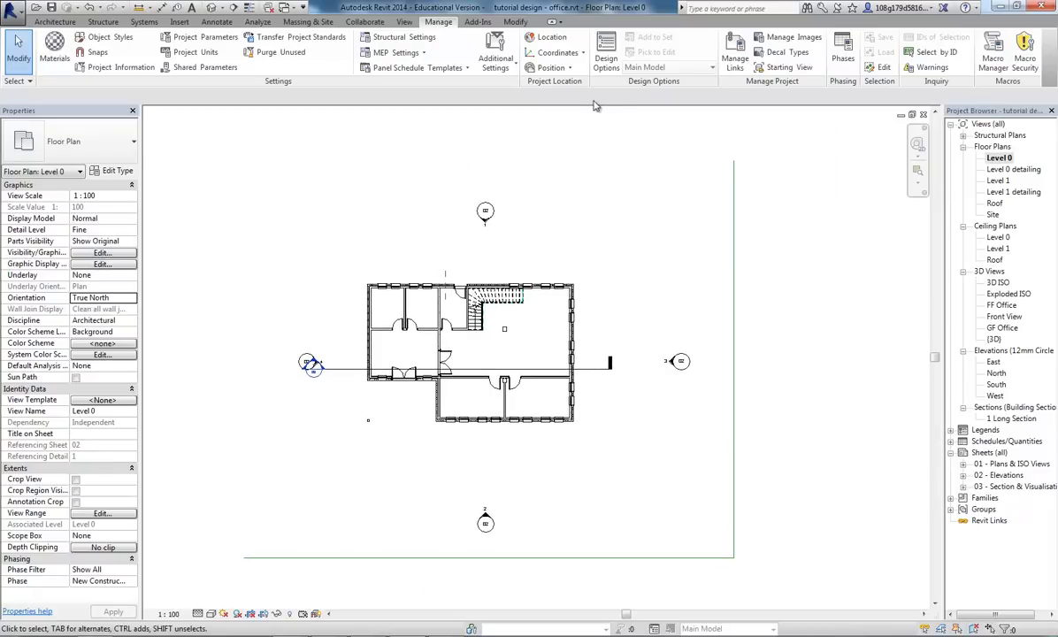
- Rotate the project's True North, then return the Level 0 plan to Project North
left_click(549, 67)
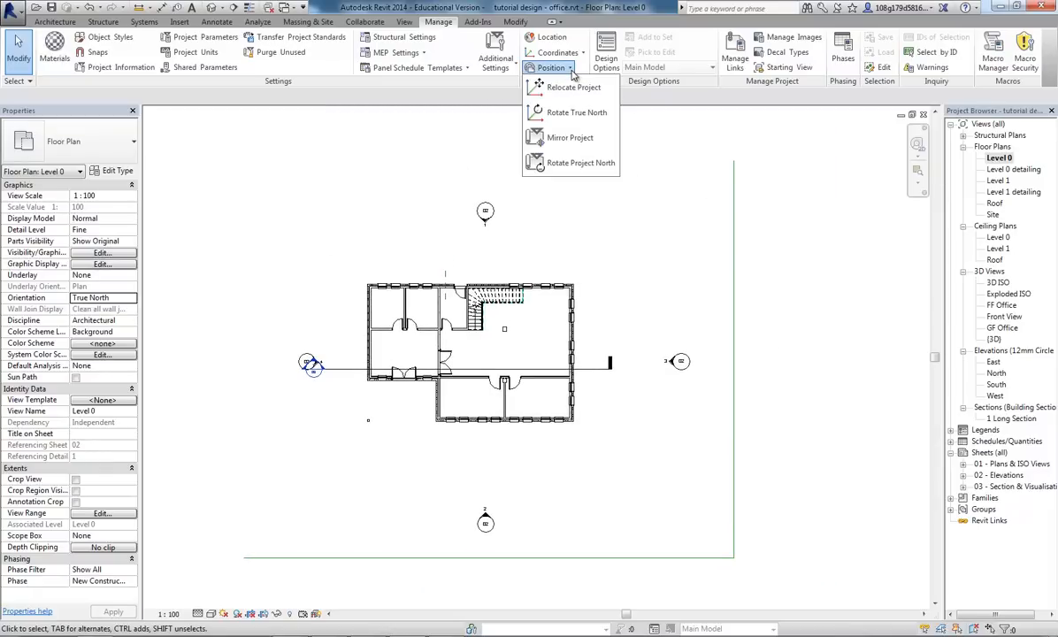
mouse_move(577, 114)
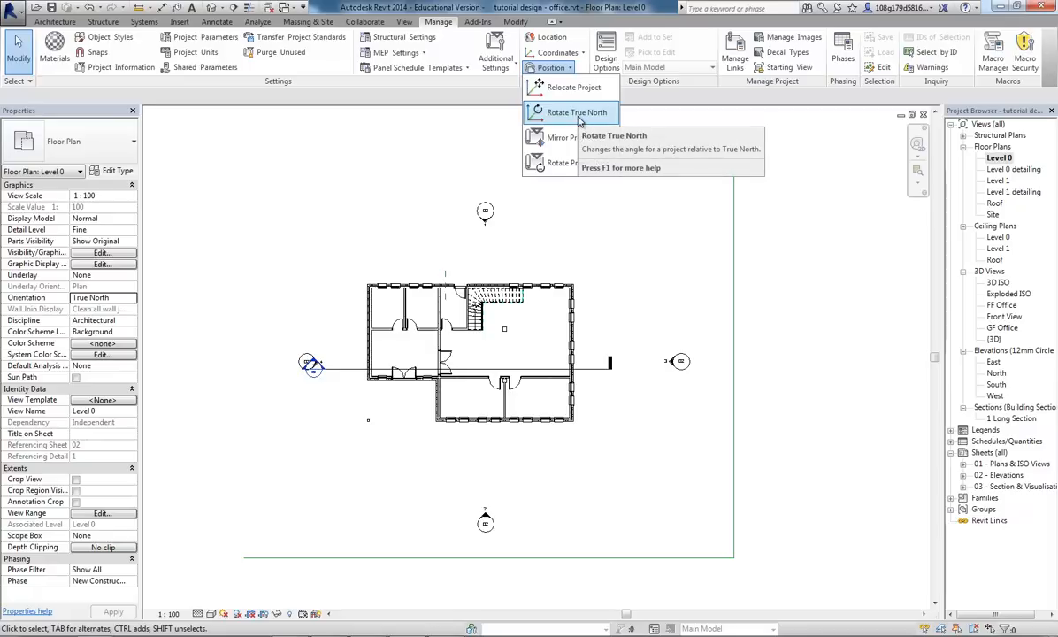
left_click(575, 113)
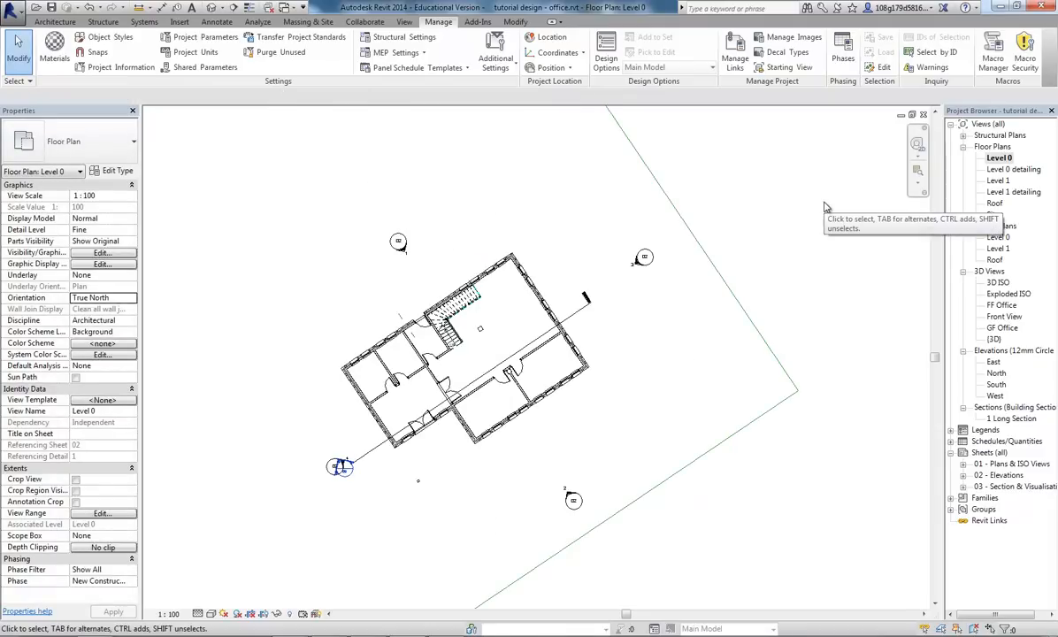
mouse_move(795, 201)
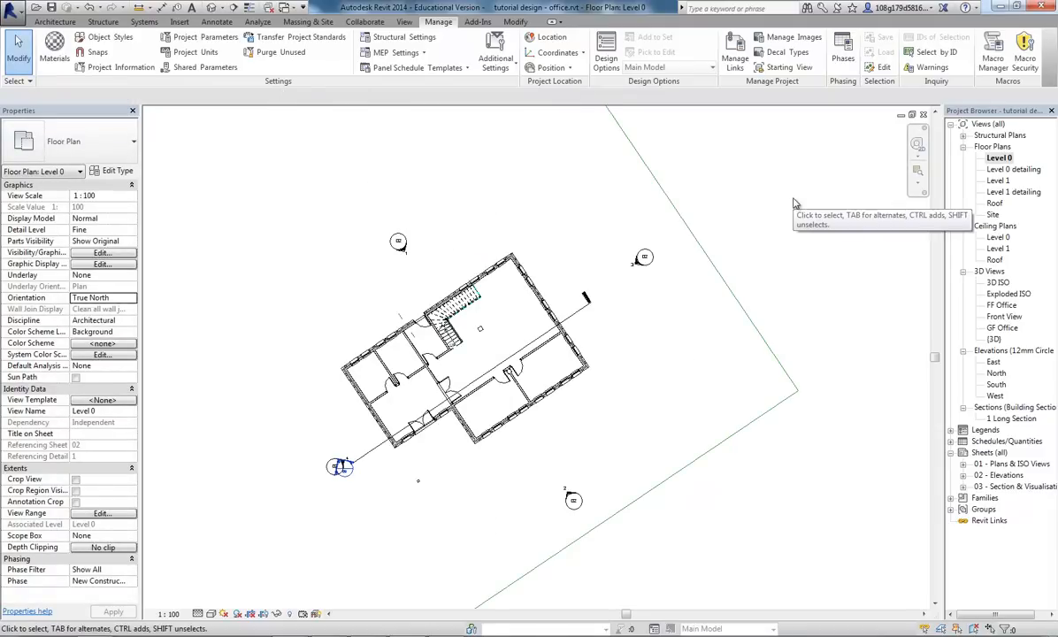
mouse_move(757, 222)
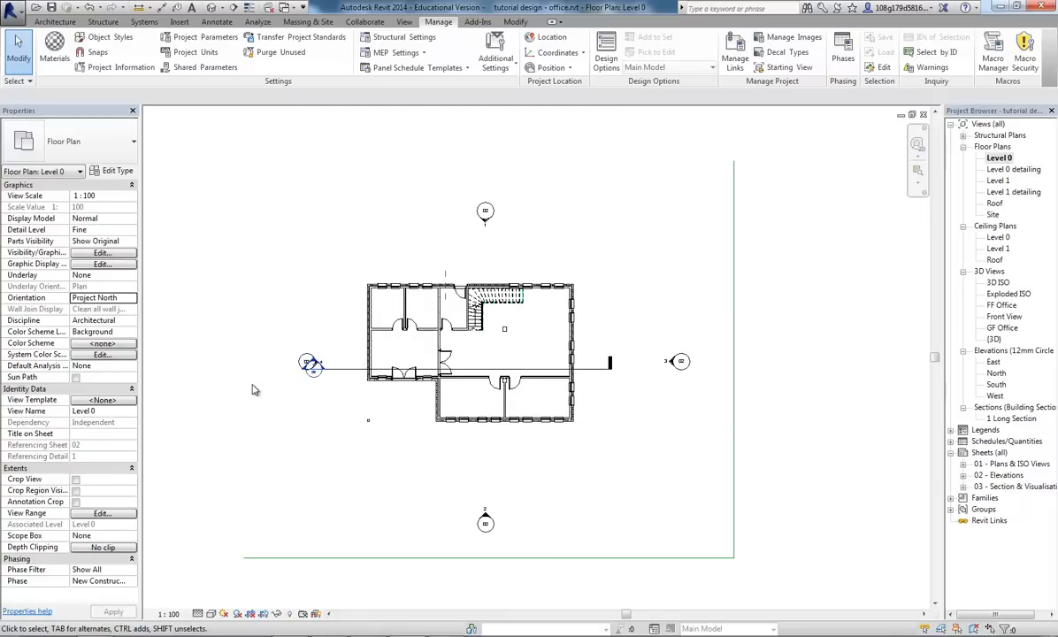
left_click(127, 297)
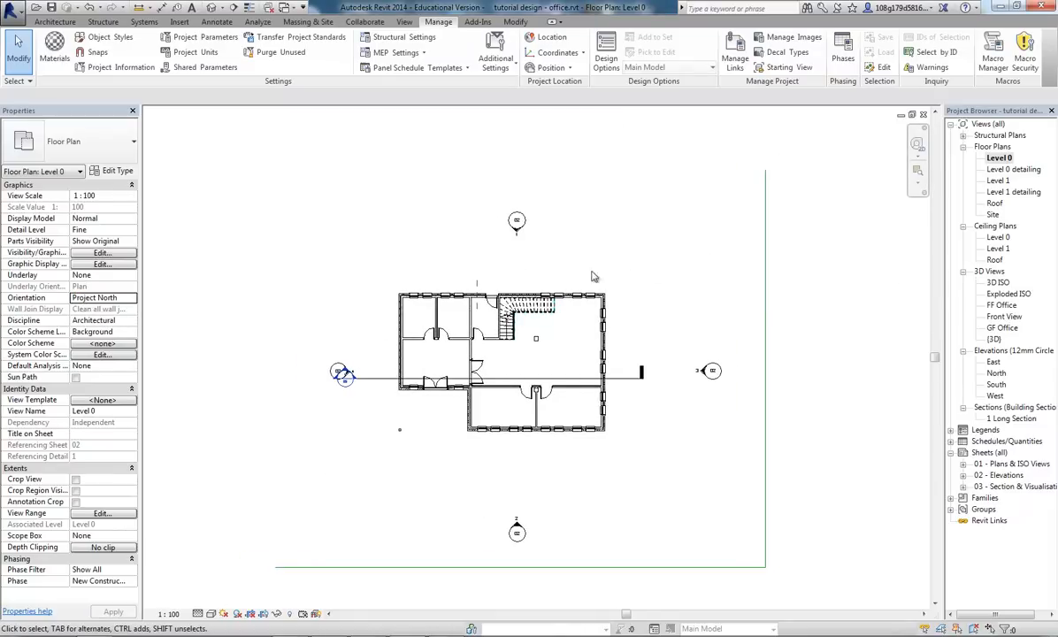
- View the default {3D} view from the top and duplicate it as Copy of {3D}
double_click(994, 340)
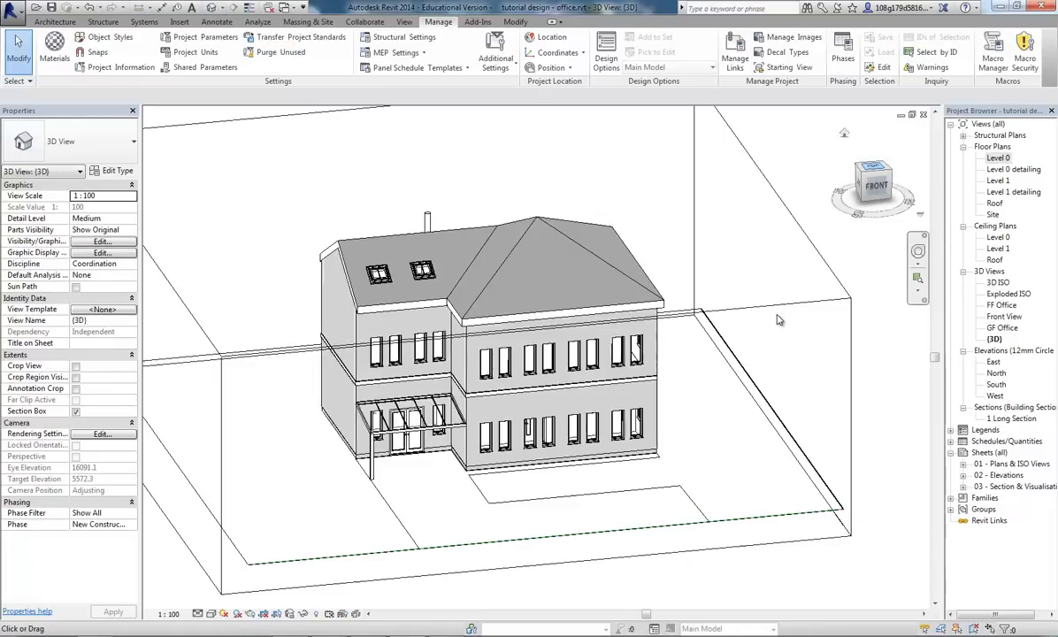
left_click(872, 181)
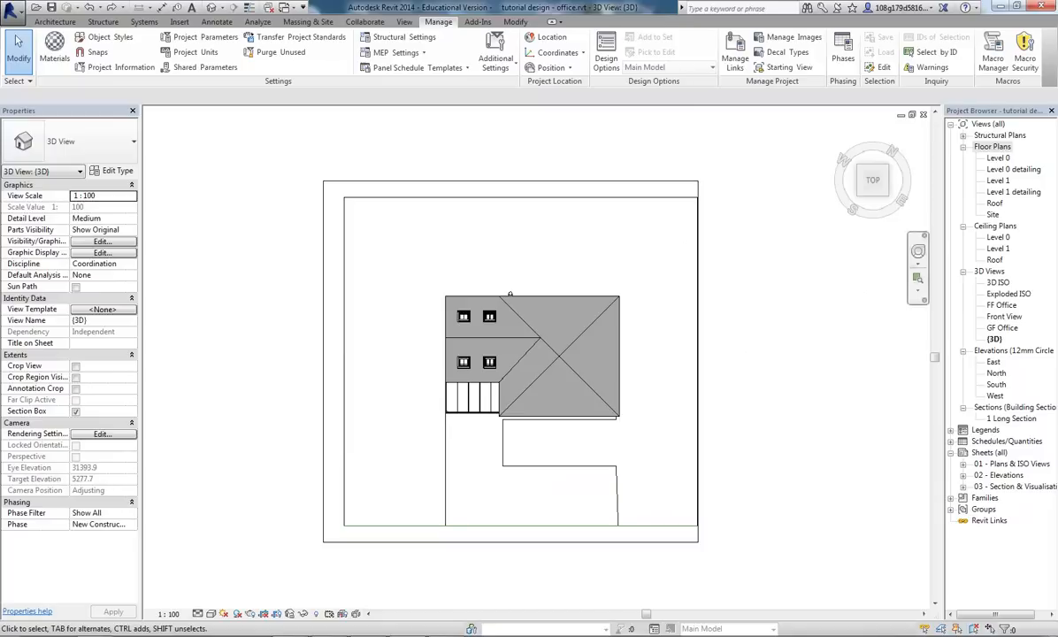
right_click(991, 338)
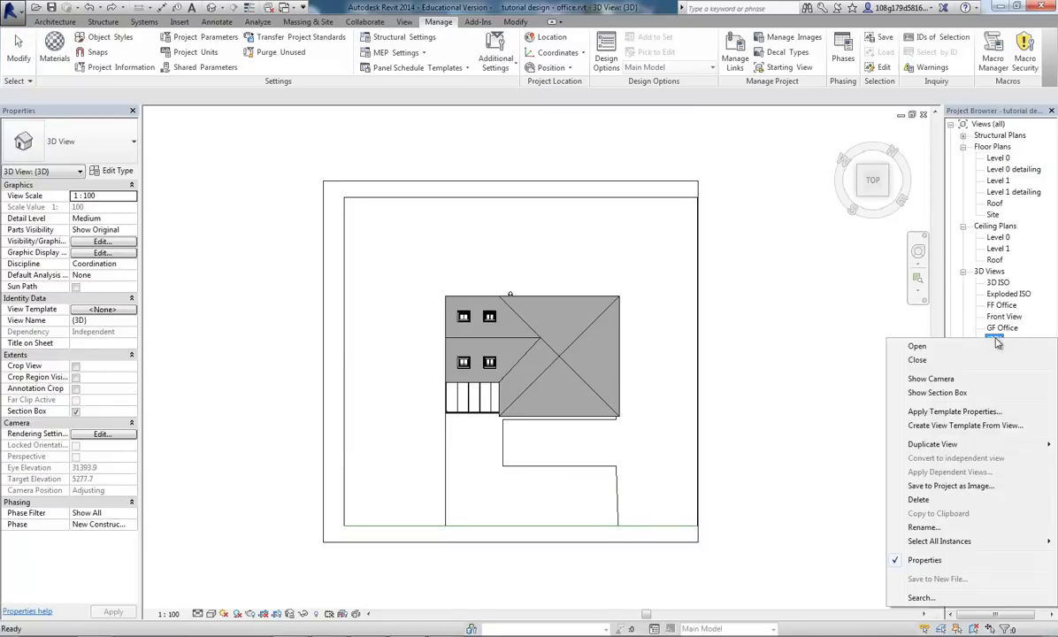
mouse_move(932, 444)
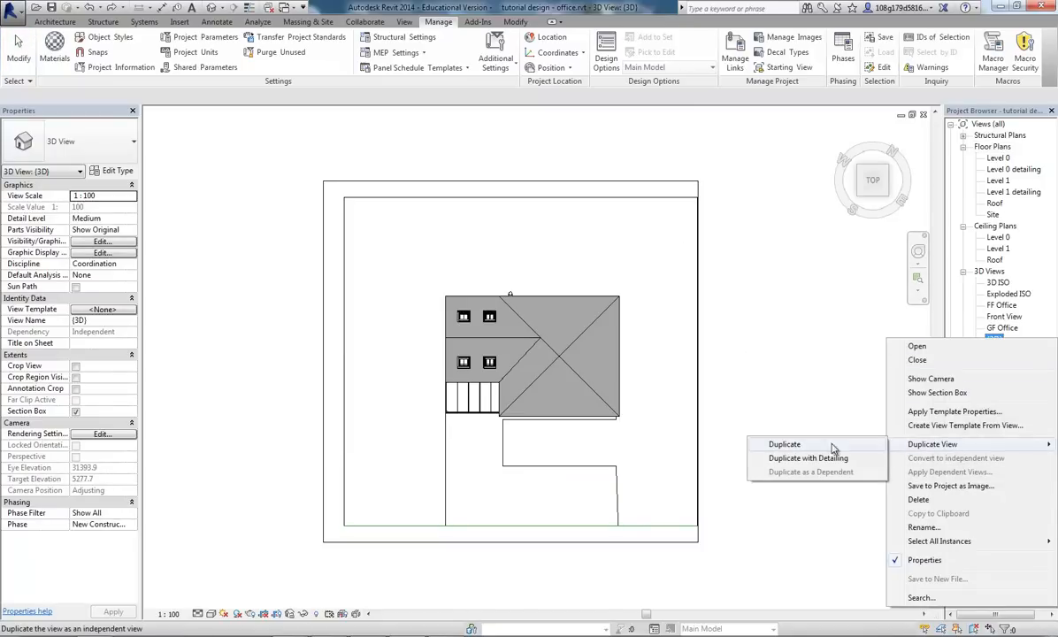
left_click(784, 444)
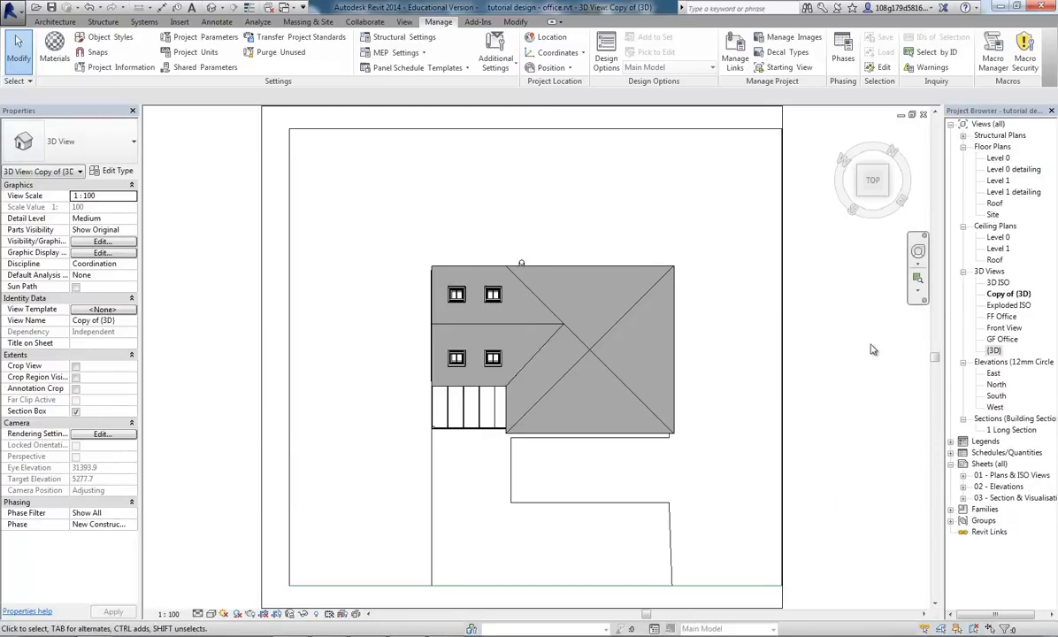
- Rename the copied view to '3D sun study' and turn on shadows
left_click(1009, 294)
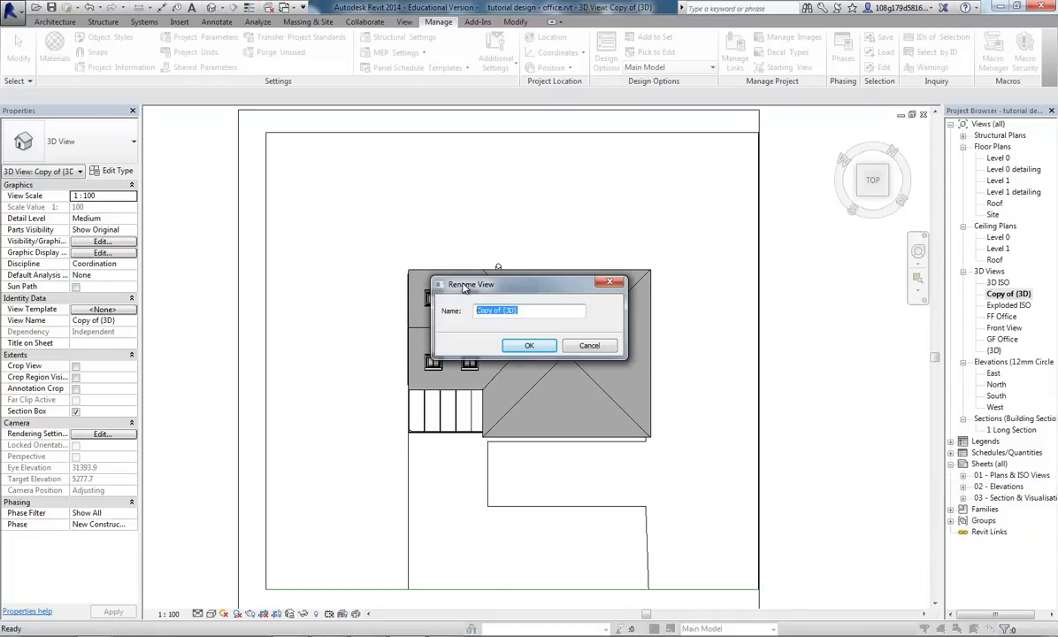
type("3D sun")
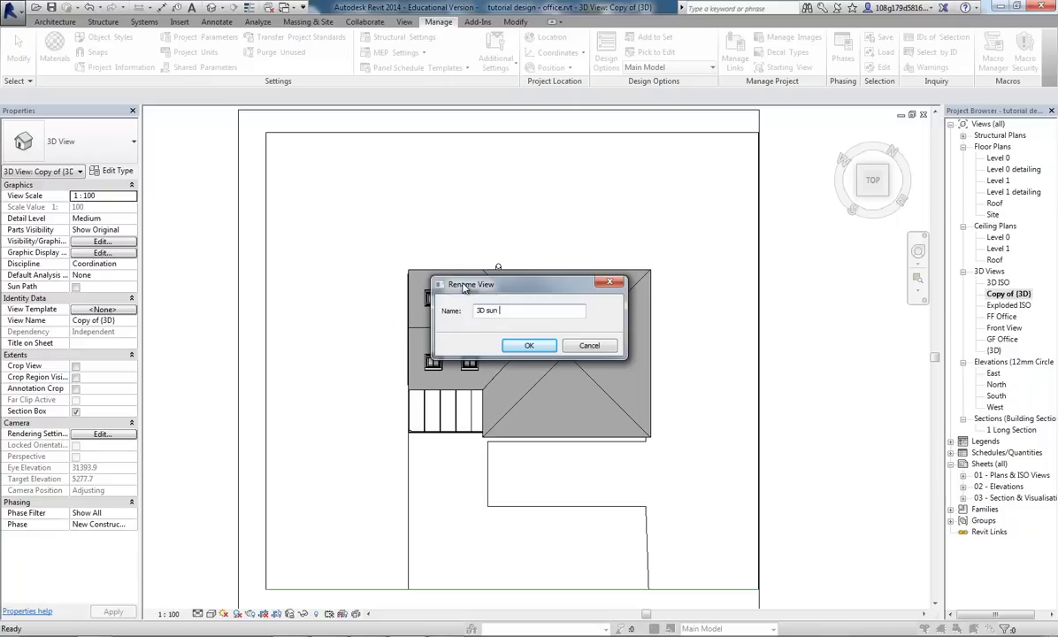
left_click(530, 345)
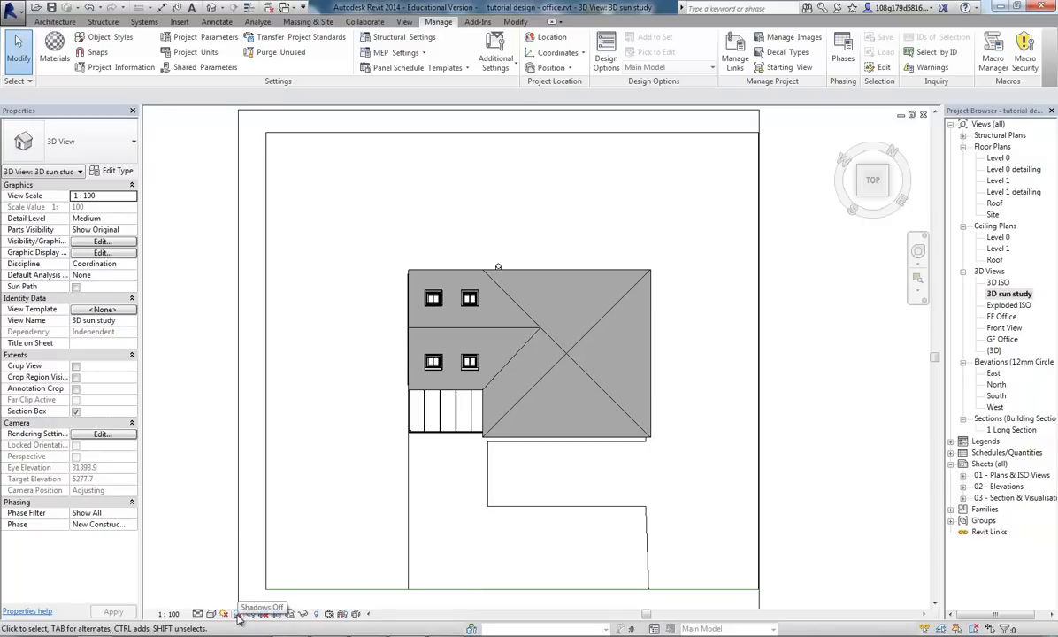
left_click(241, 611)
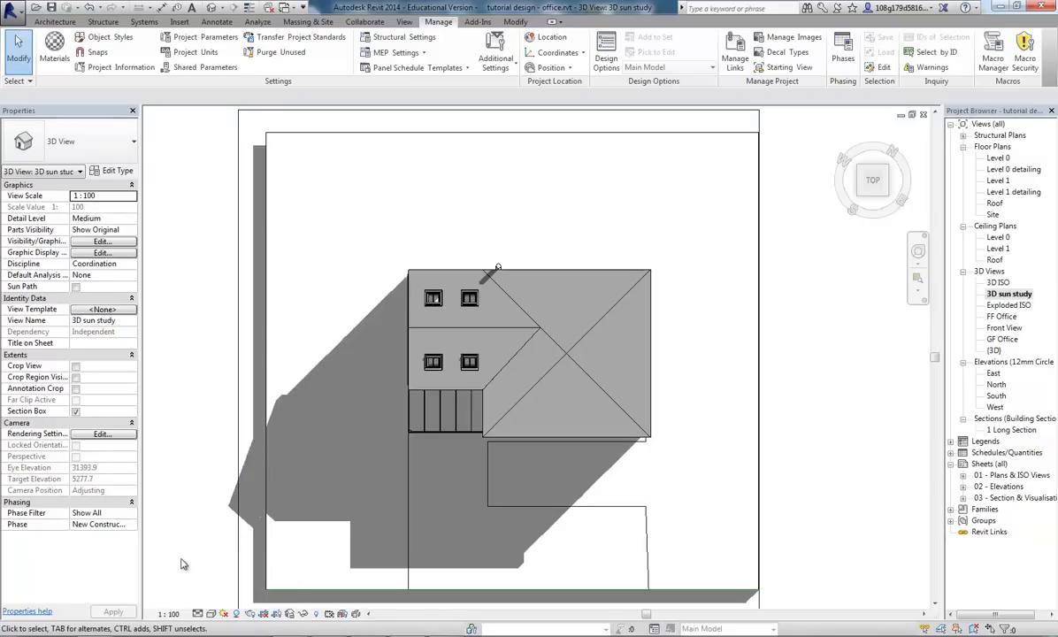
mouse_move(228, 612)
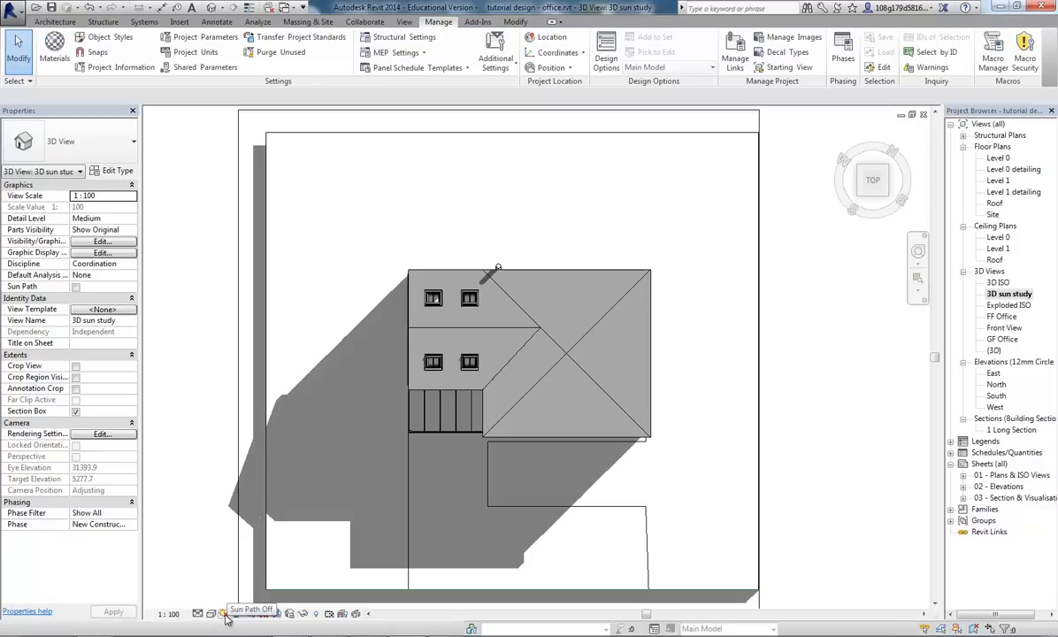
- Set Sun Settings to Single Day, sunrise to sunset, at a 15-minute interval
left_click(219, 612)
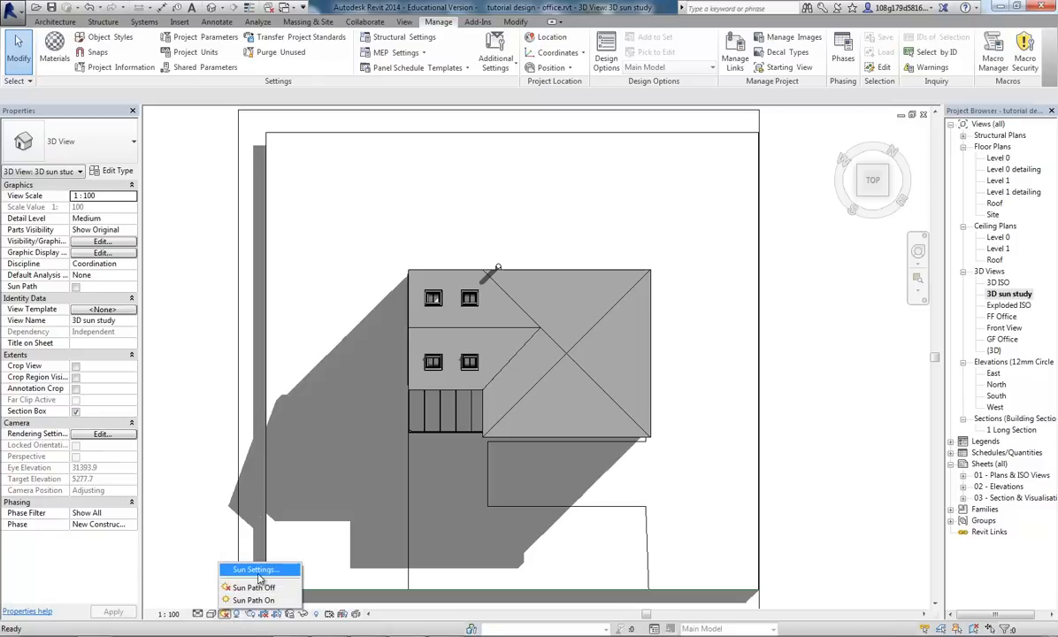
left_click(254, 569)
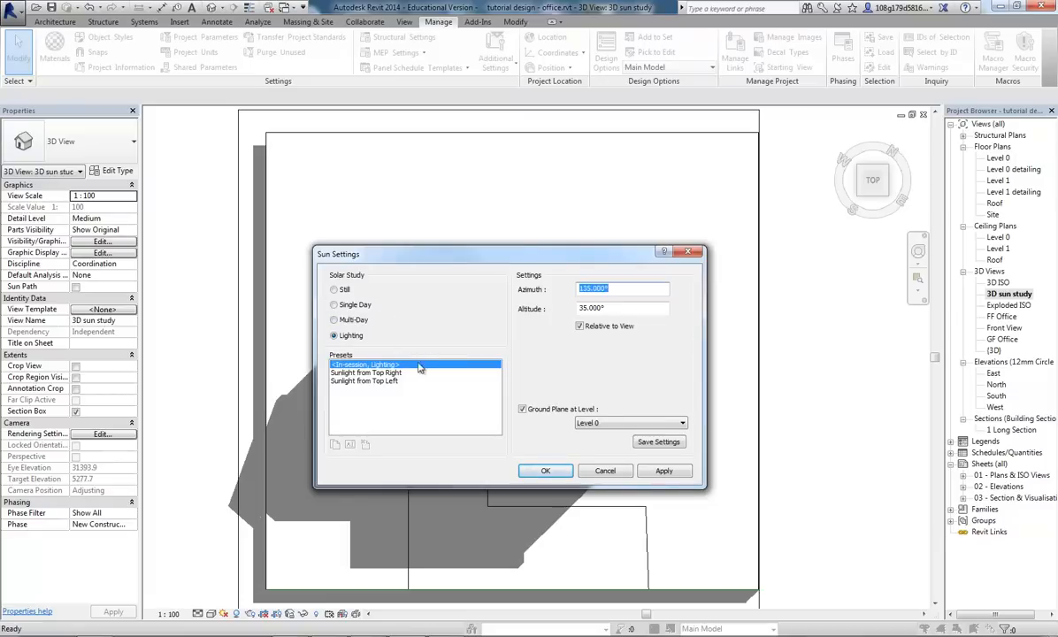
mouse_move(386, 345)
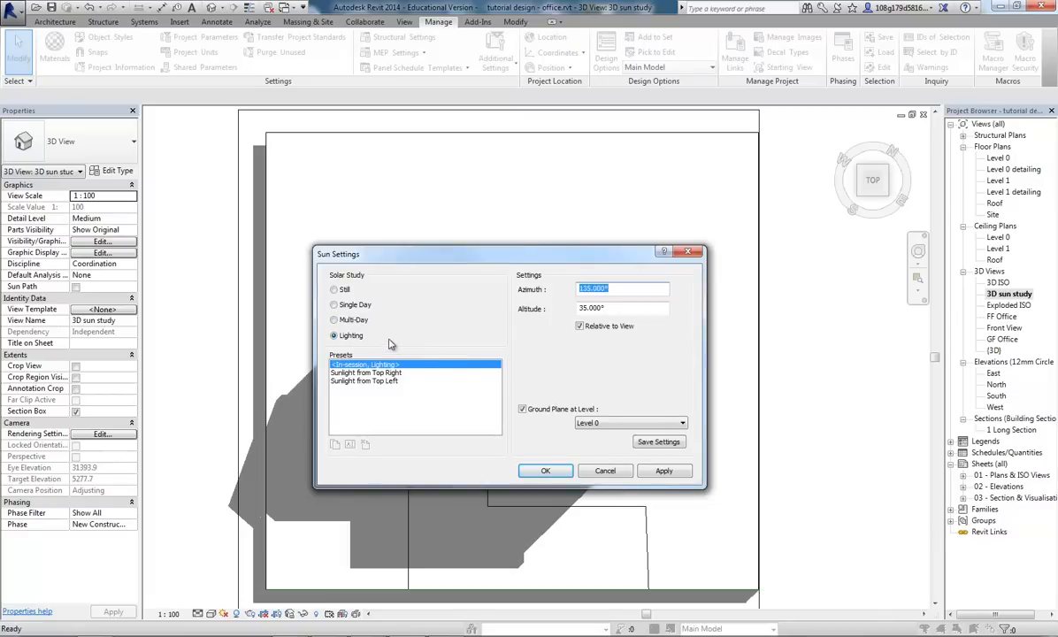
left_click(334, 305)
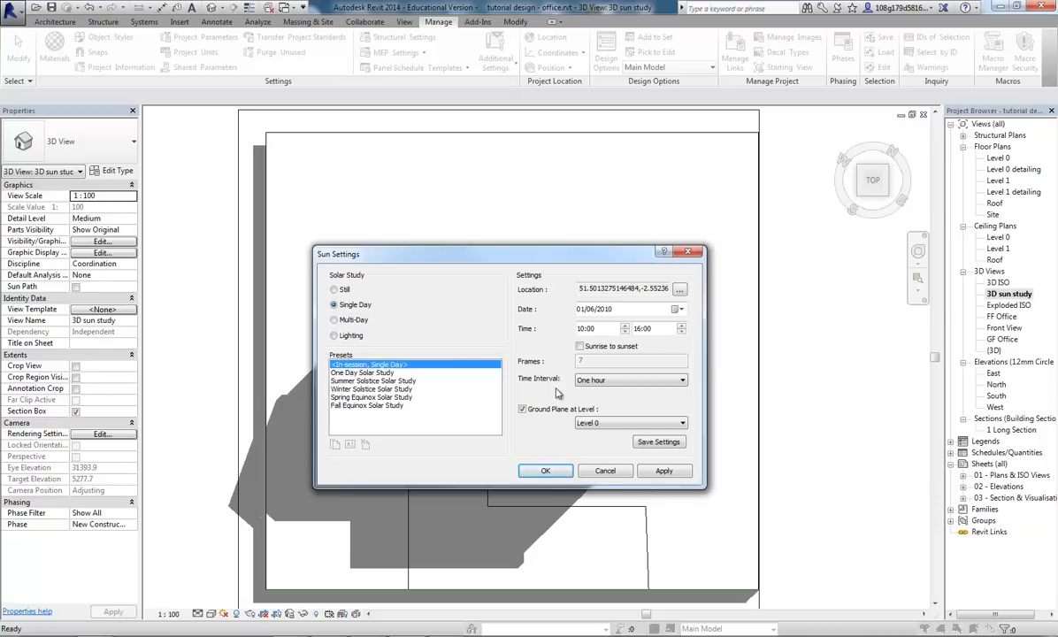
left_click(581, 345)
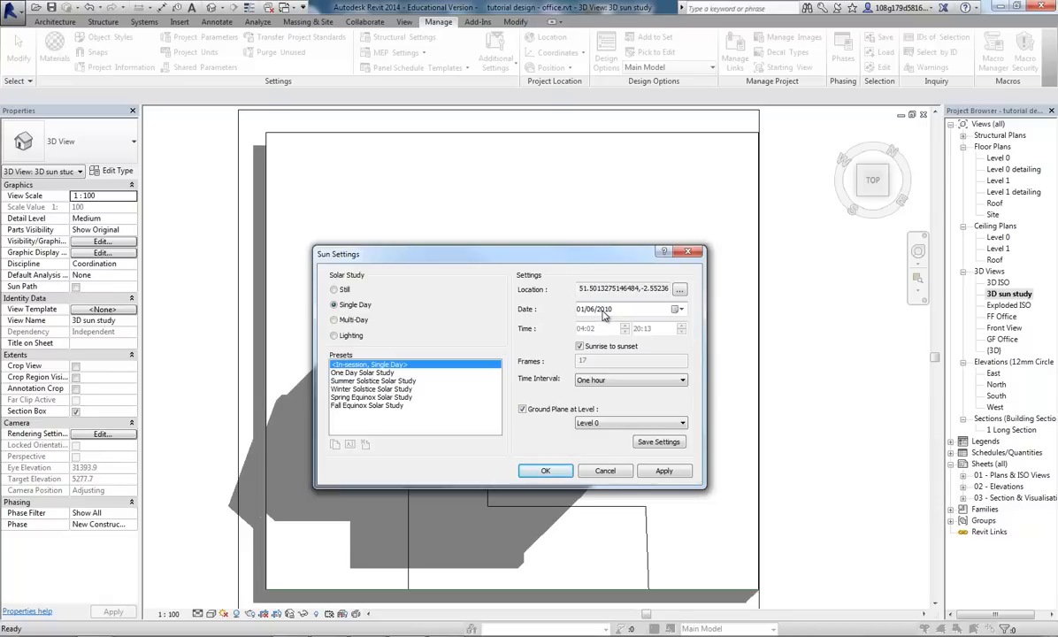
mouse_move(580, 393)
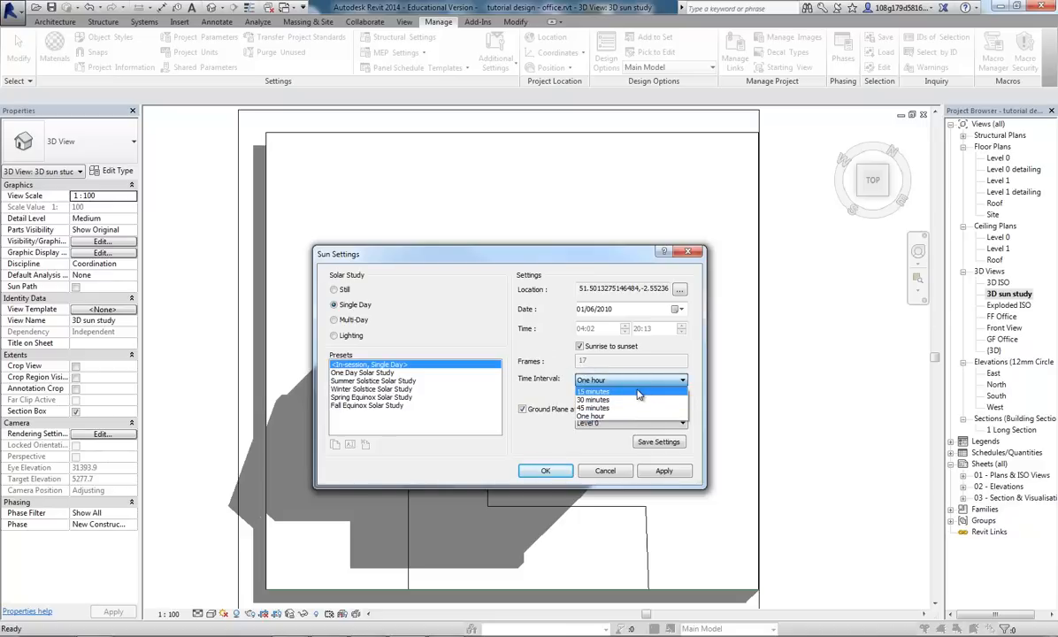
left_click(595, 391)
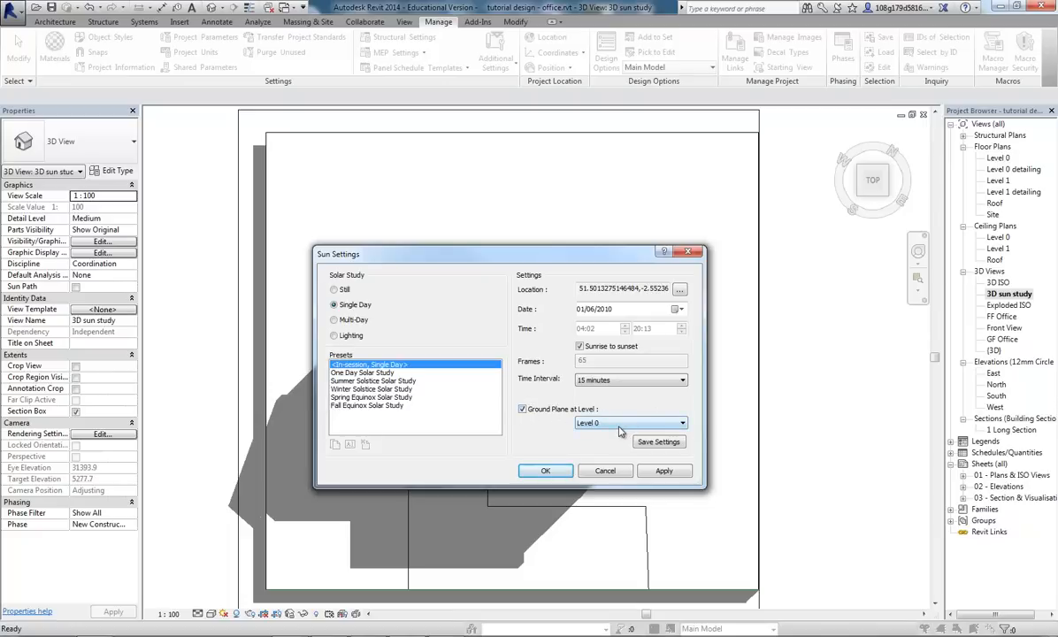
mouse_move(637, 404)
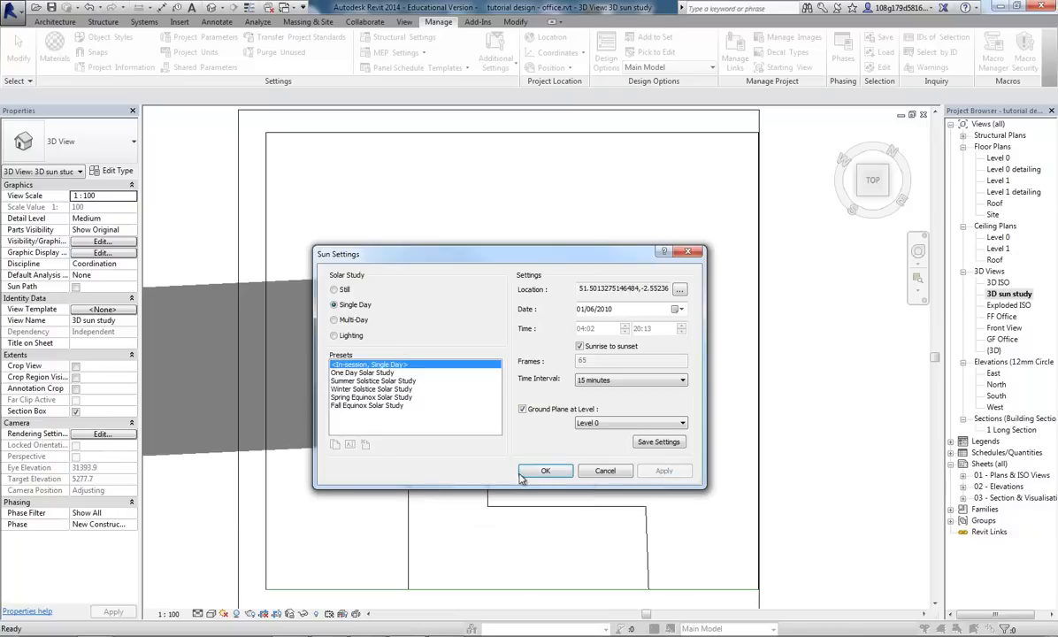
- Accept the sun settings and start Preview Solar Study in the top-down view
left_click(545, 471)
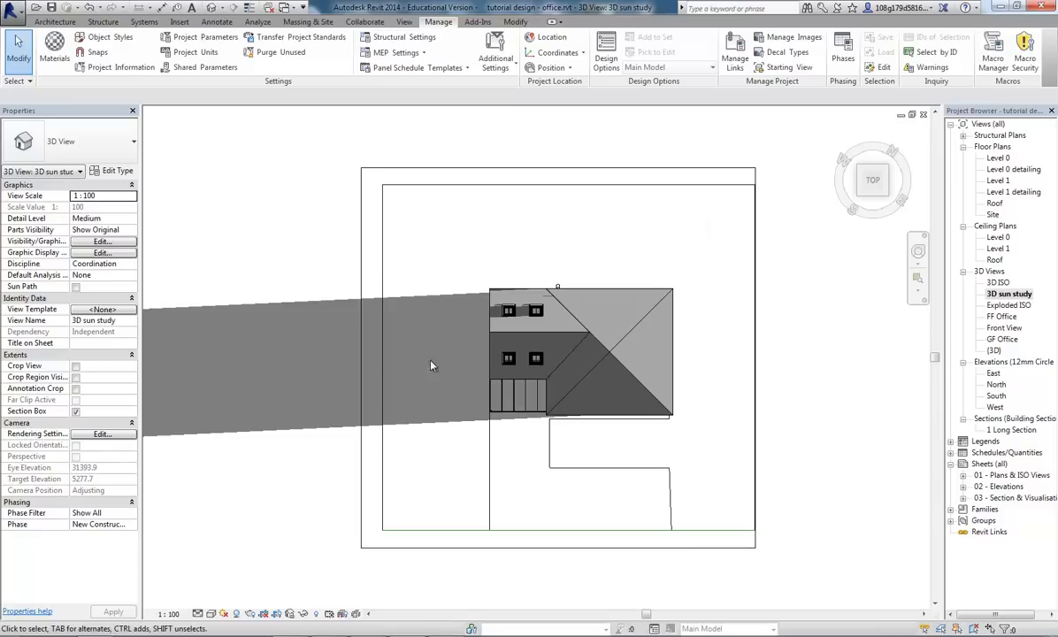
mouse_move(862, 354)
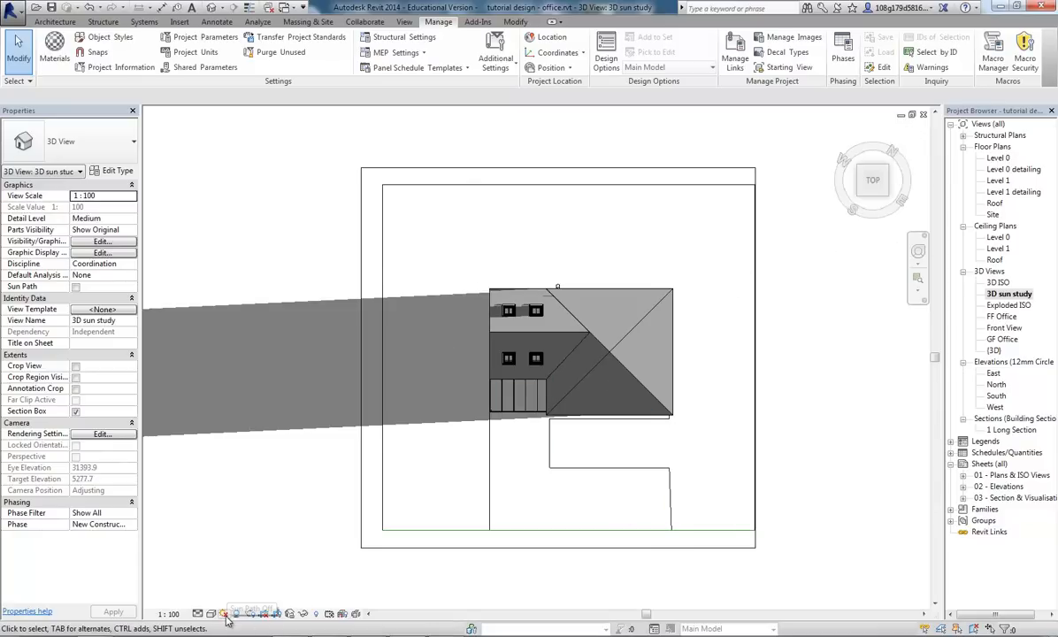
left_click(230, 614)
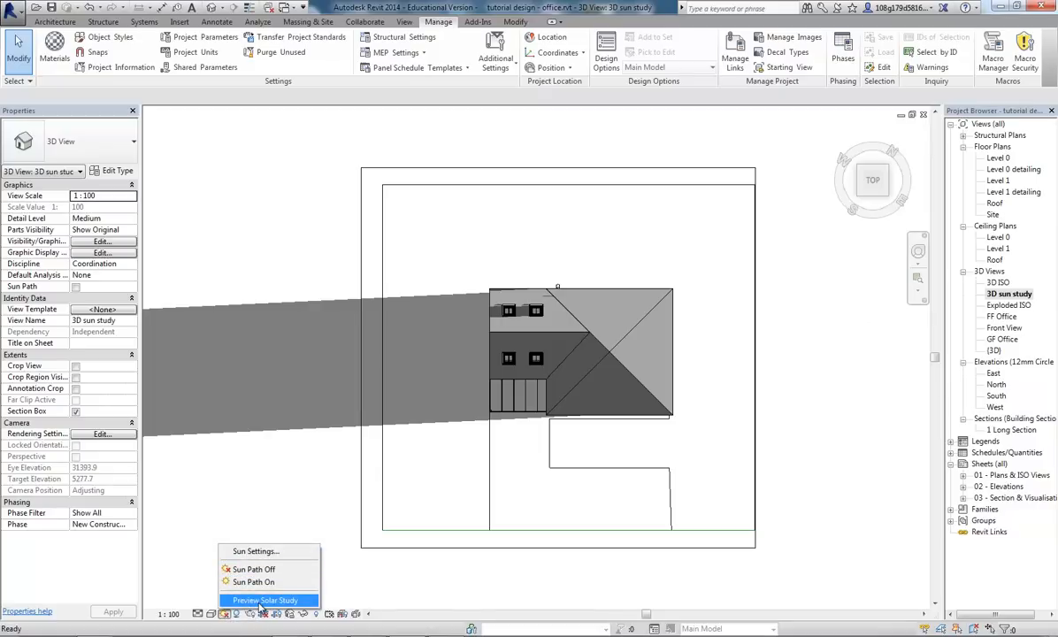
left_click(266, 598)
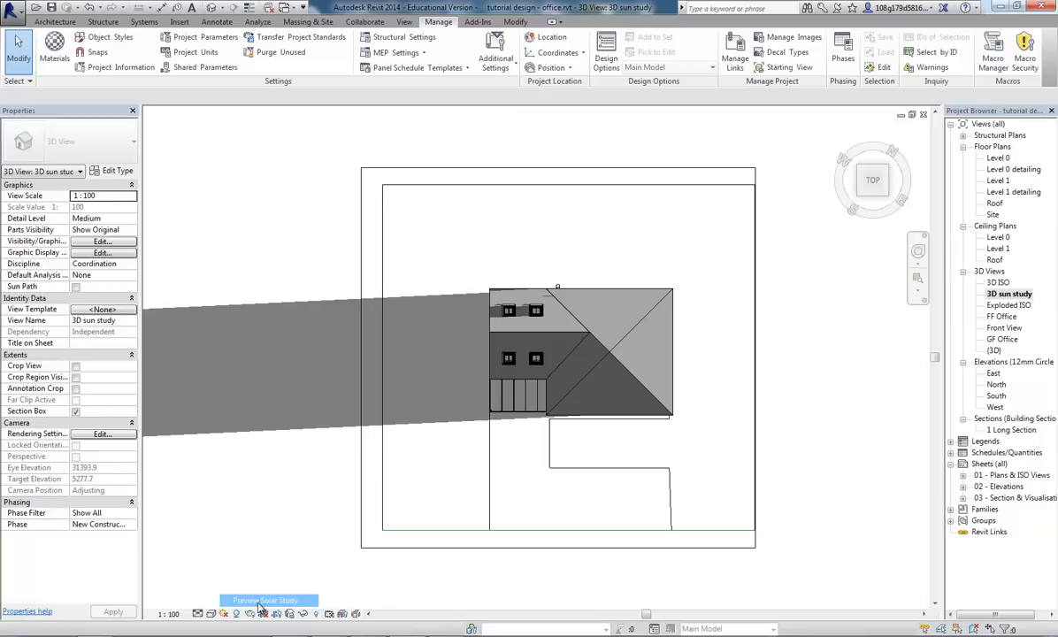
left_click(268, 600)
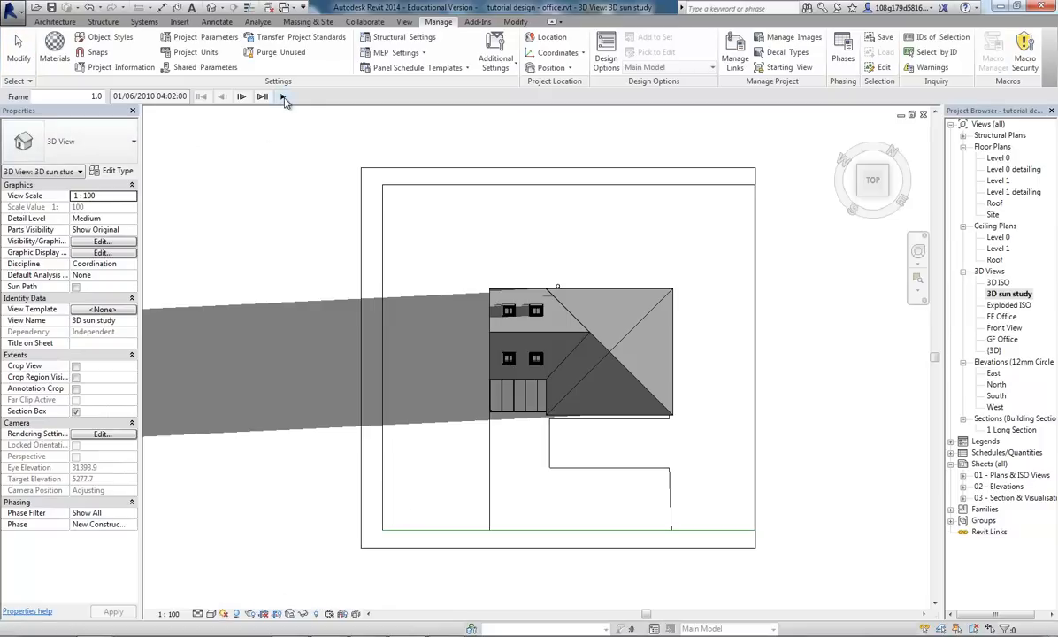
- Play the sunrise-to-sunset solar study animation on the angled 3D house view
left_click(262, 95)
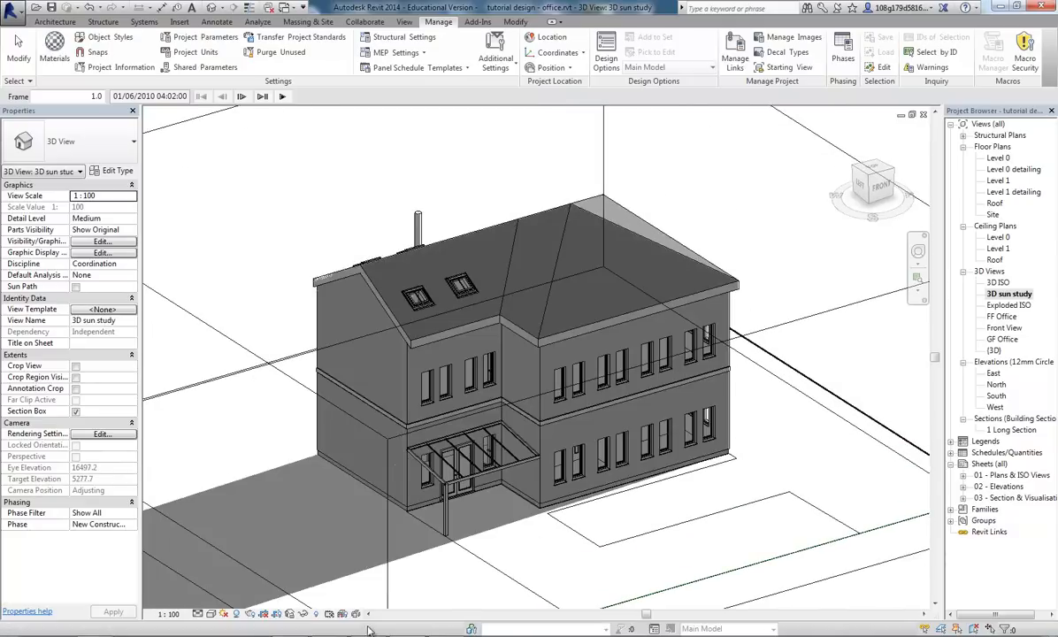
left_click(283, 98)
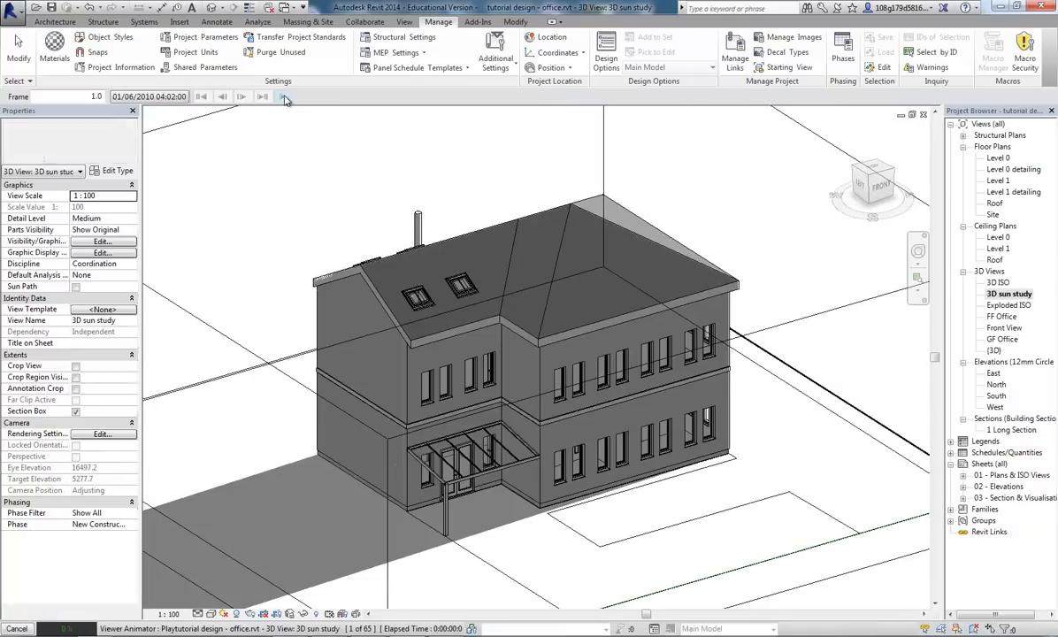
left_click(283, 95)
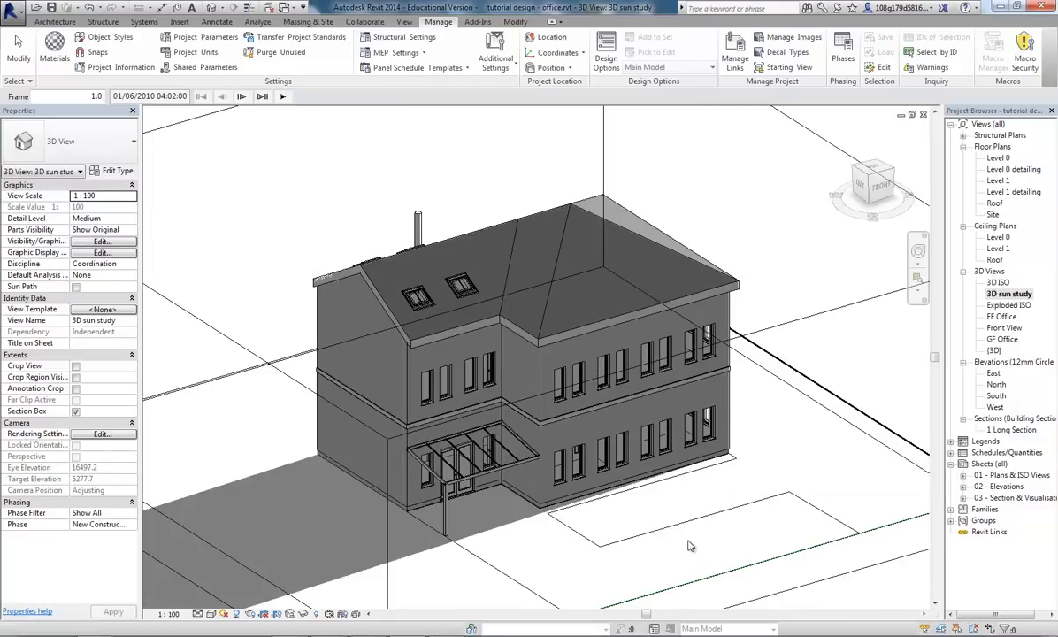
mouse_move(941, 464)
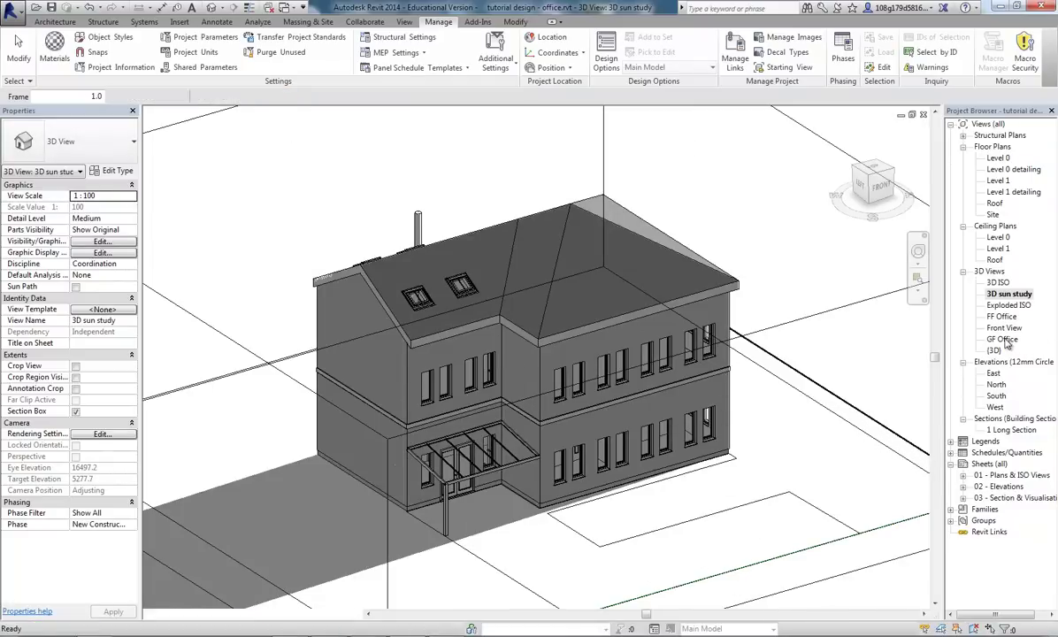
- Open the GF Office view and apply Single Day sun settings to it
double_click(1002, 340)
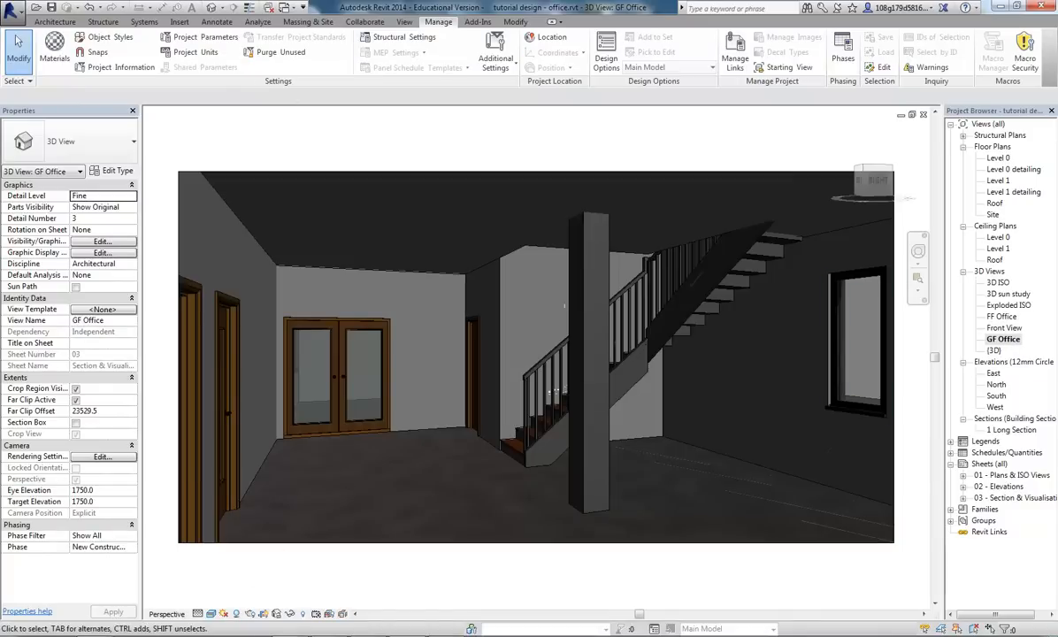
left_click(226, 612)
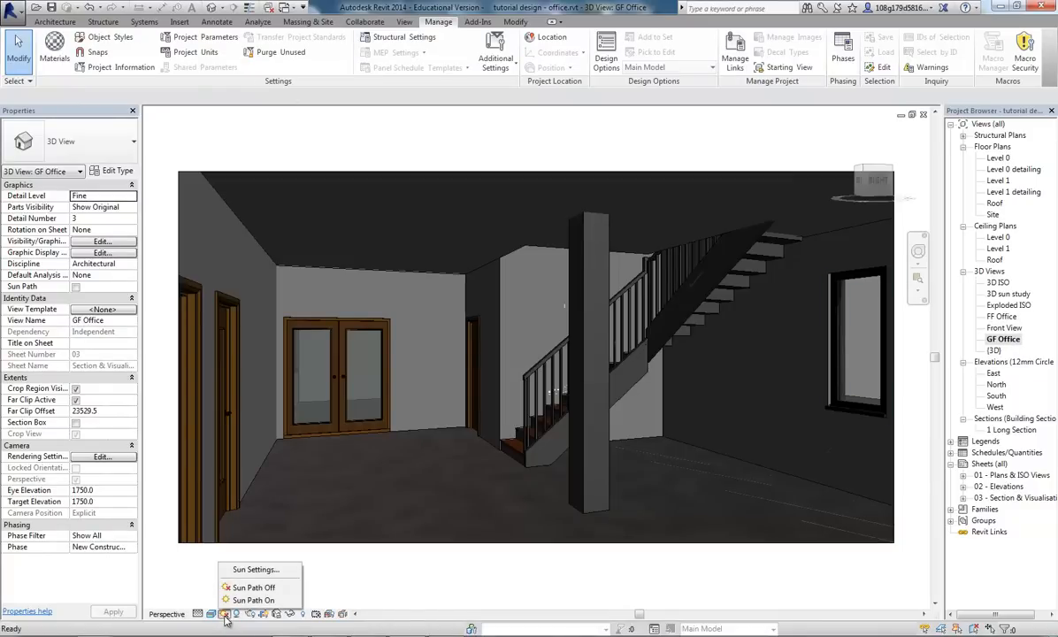
left_click(254, 570)
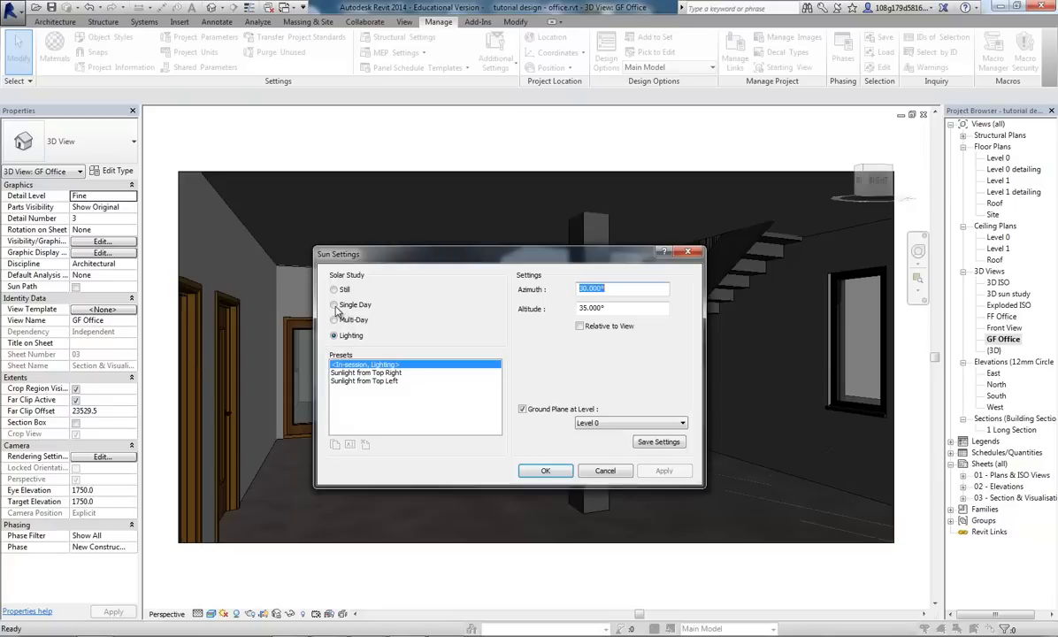
left_click(335, 304)
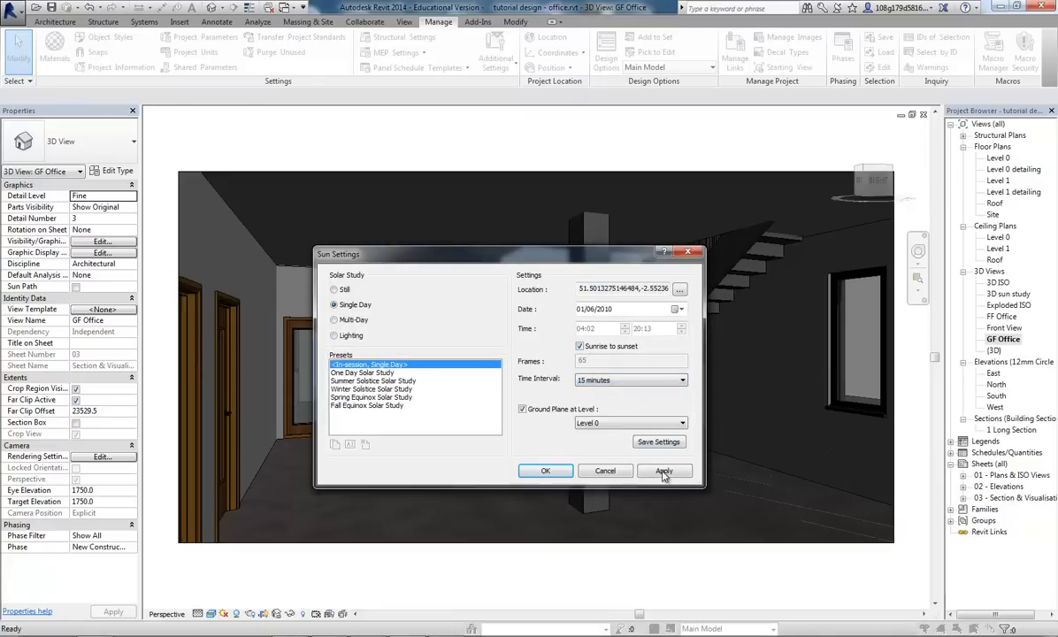
left_click(665, 471)
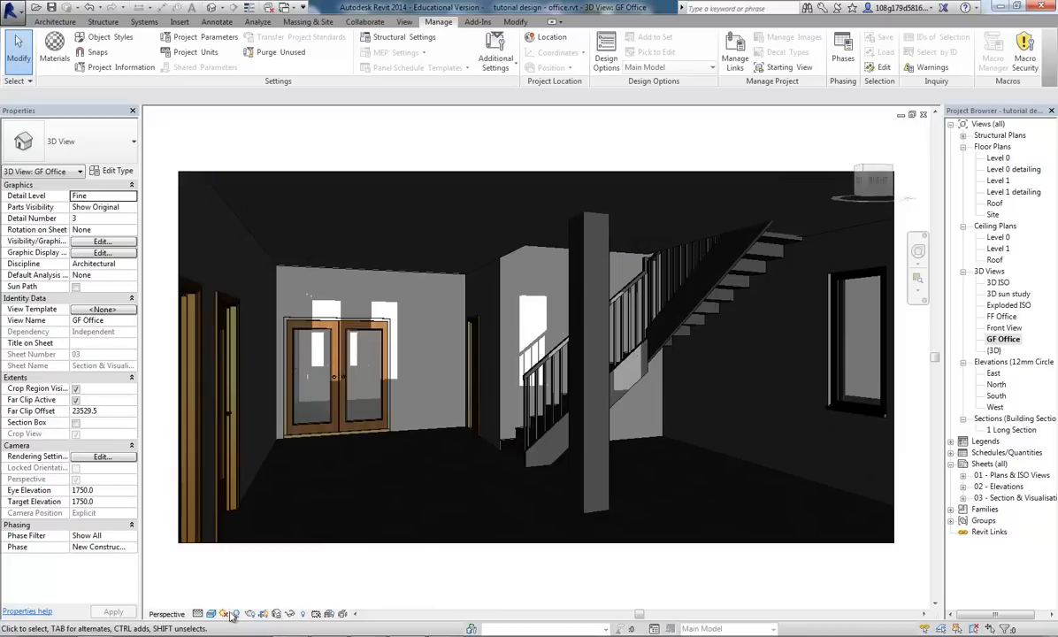
- Preview and play the solar study from the Sun Path menu, then reach the Application Menu for export
left_click(234, 612)
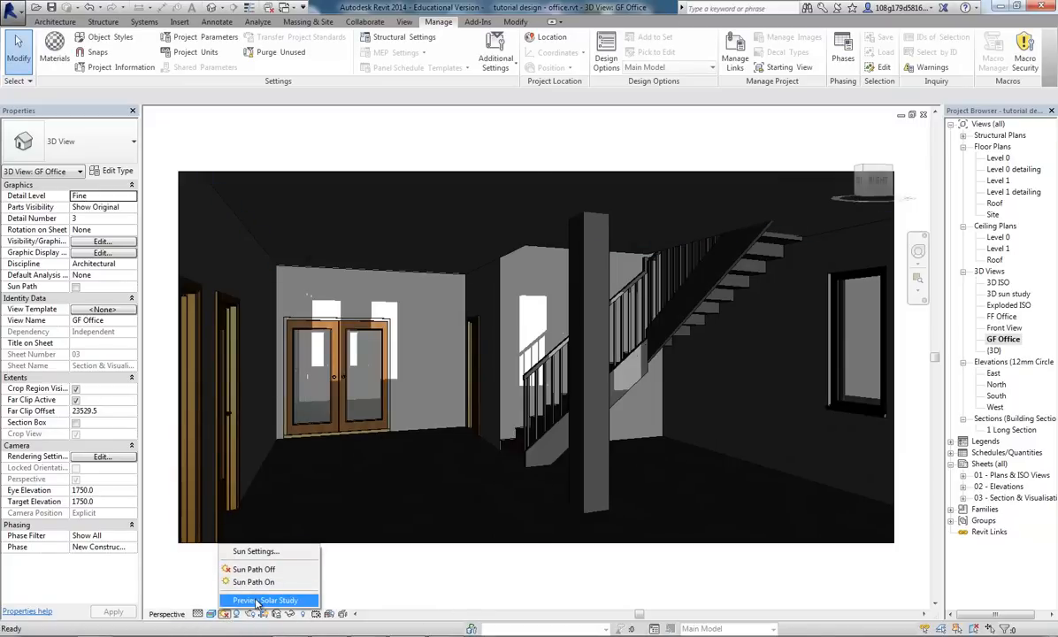
left_click(266, 598)
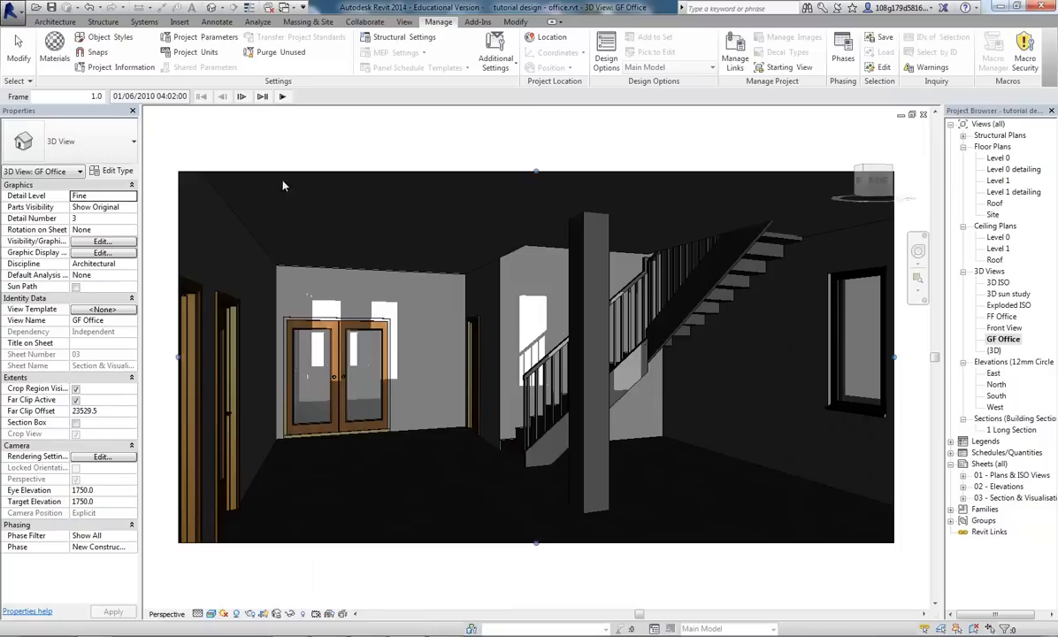
mouse_move(283, 96)
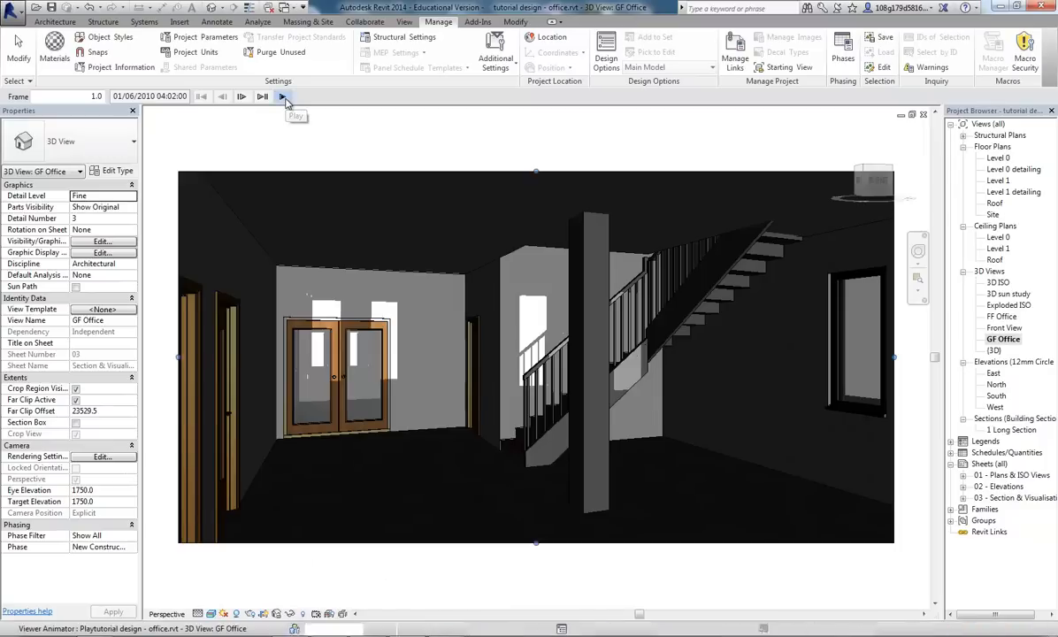
left_click(283, 95)
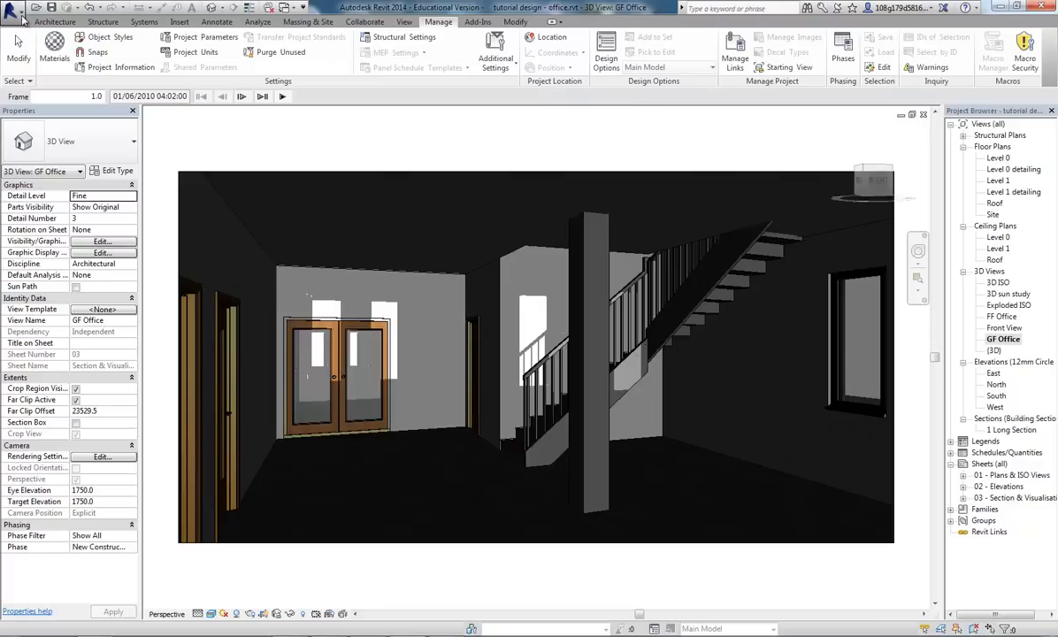
left_click(27, 19)
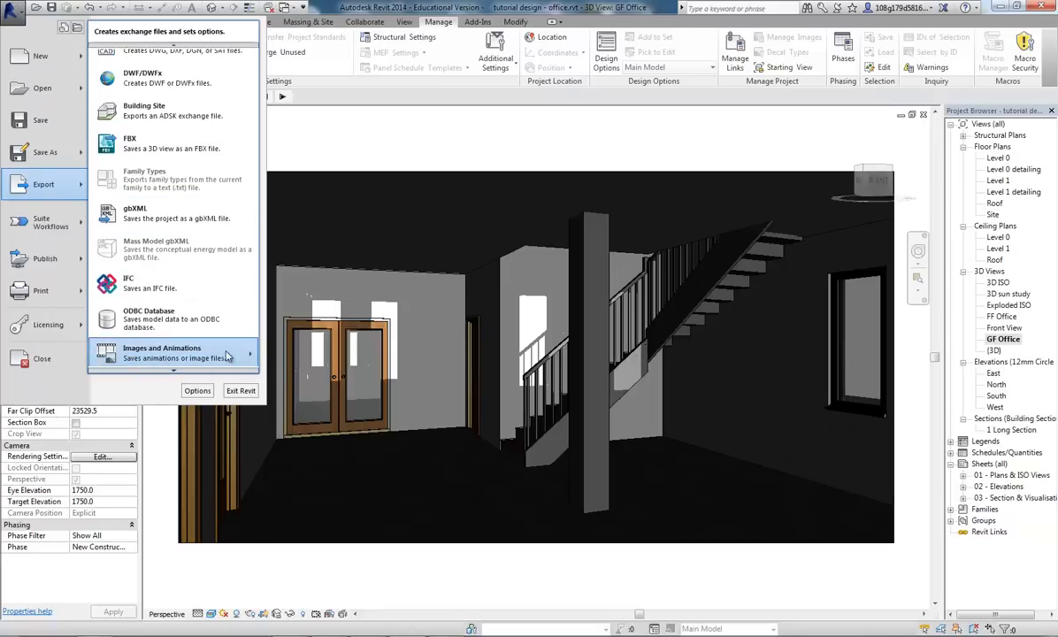
- Export the solar study via Images and Animations with all frames, reaching the AVI save dialog
left_click(167, 352)
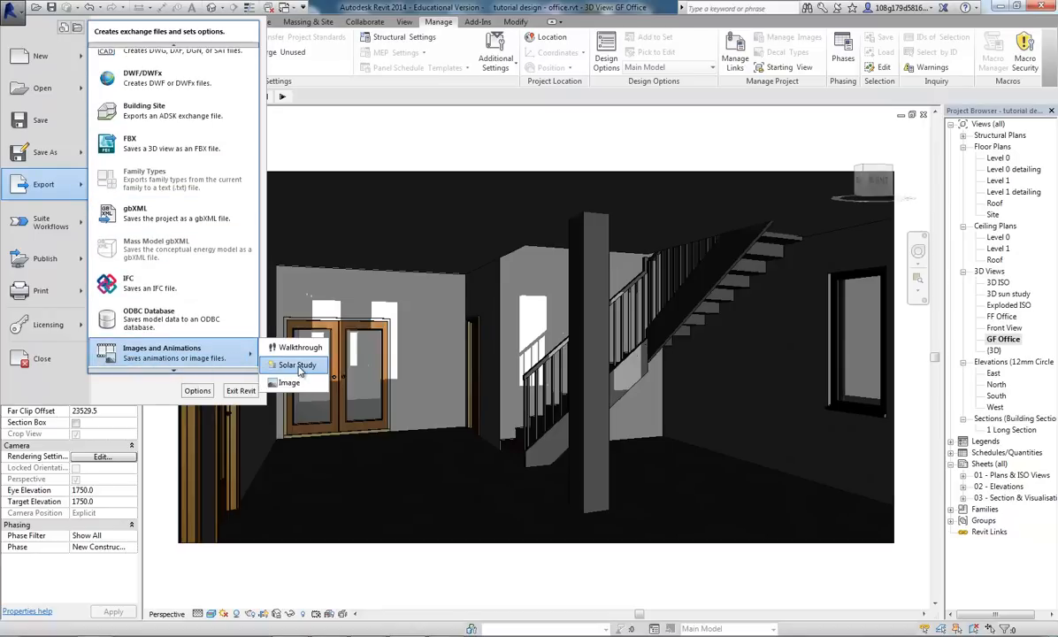
left_click(299, 347)
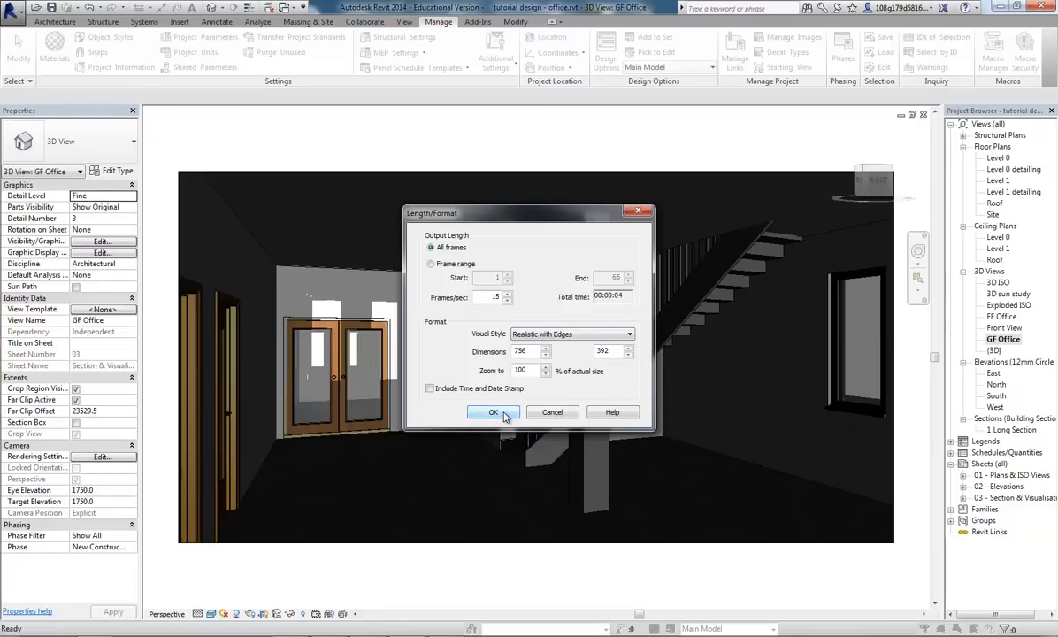
left_click(494, 412)
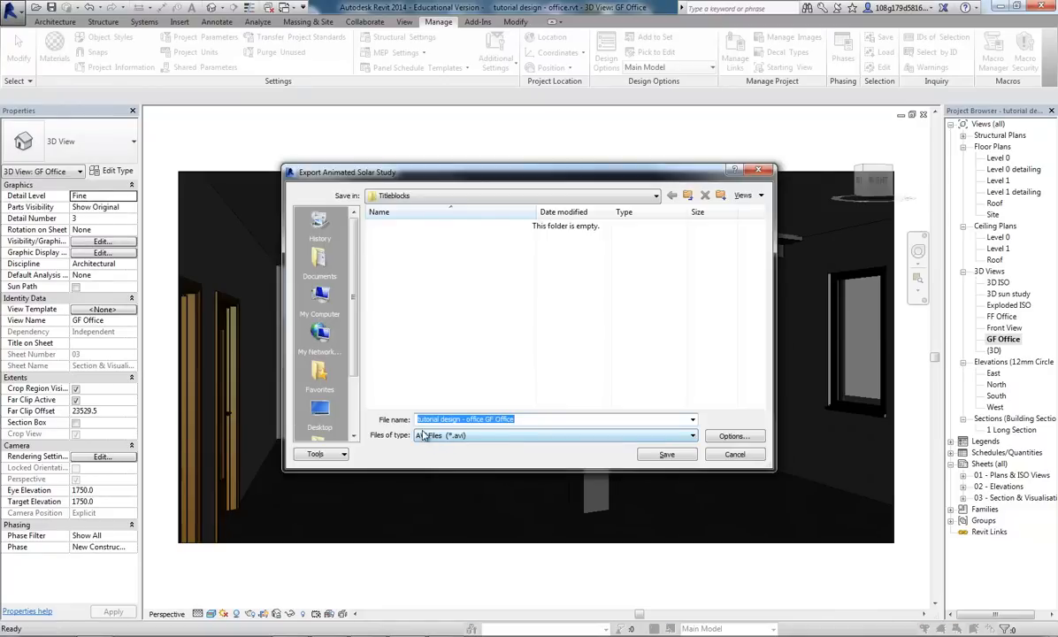